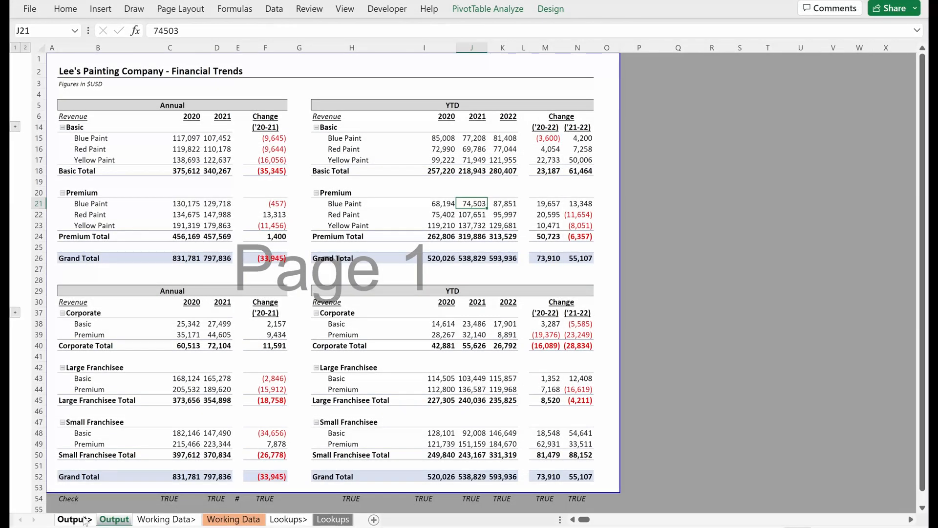
- Review the Output pivot table's source data range and confirm it is unchanged
left_click(114, 519)
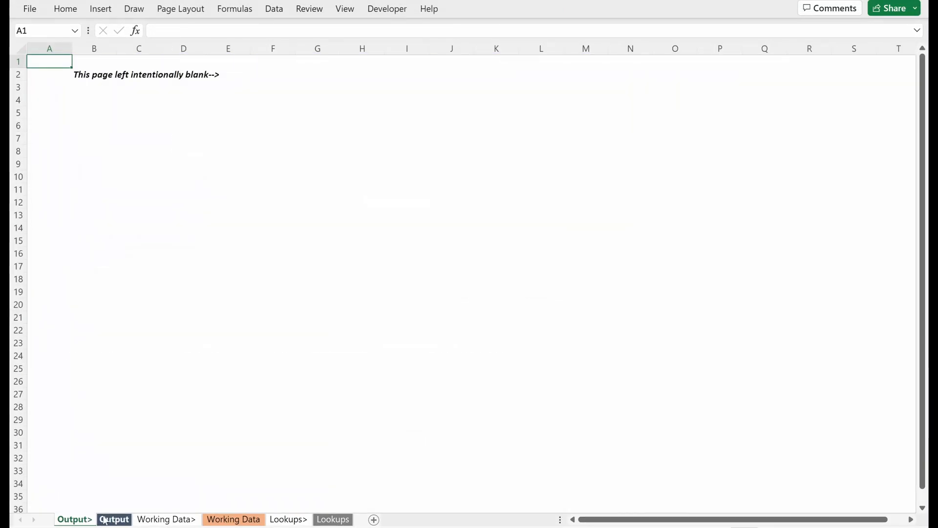
left_click(114, 519)
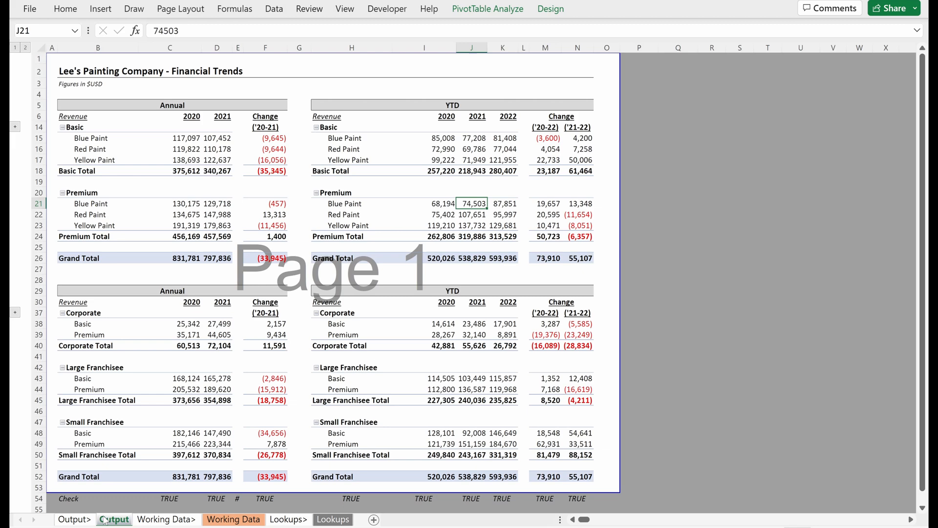
left_click(425, 214)
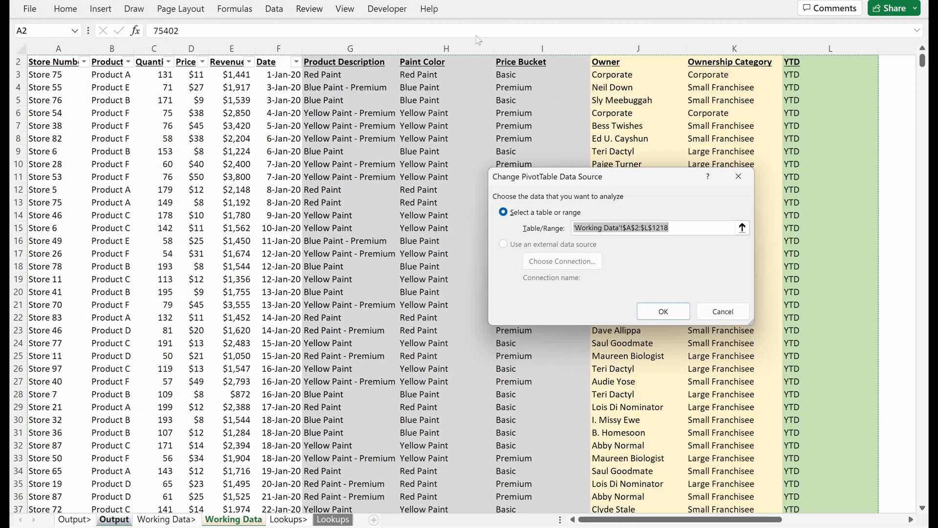
mouse_move(663, 311)
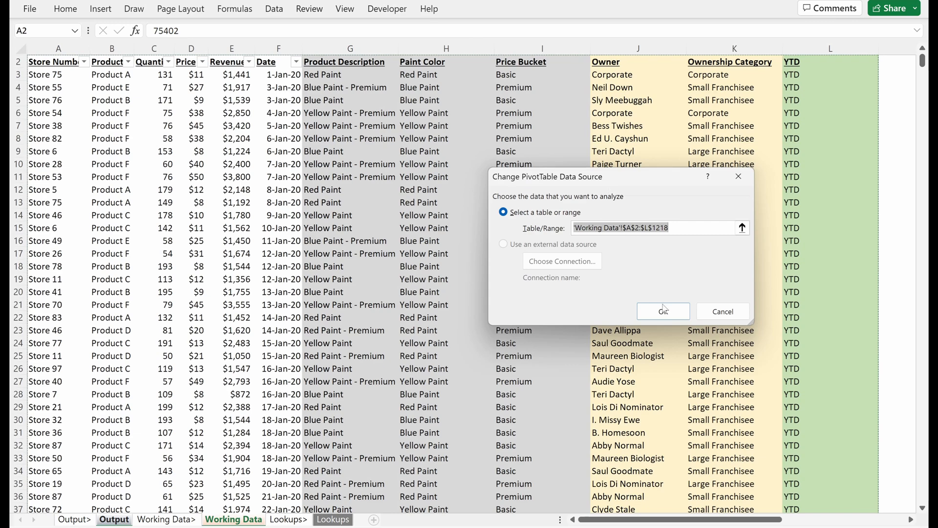
left_click(661, 310)
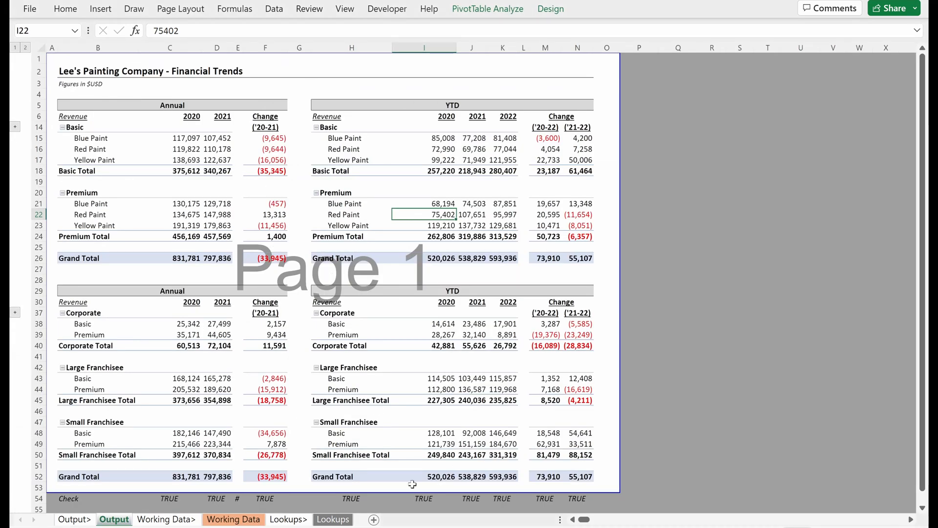
- On Working Data, trace the Product Description formula's precedents back to the Lookups table
left_click(233, 518)
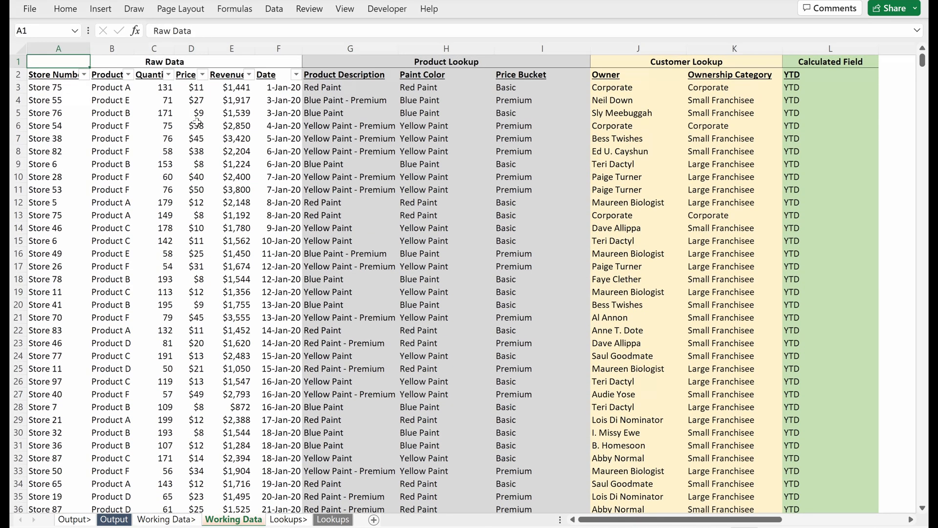
left_click(344, 74)
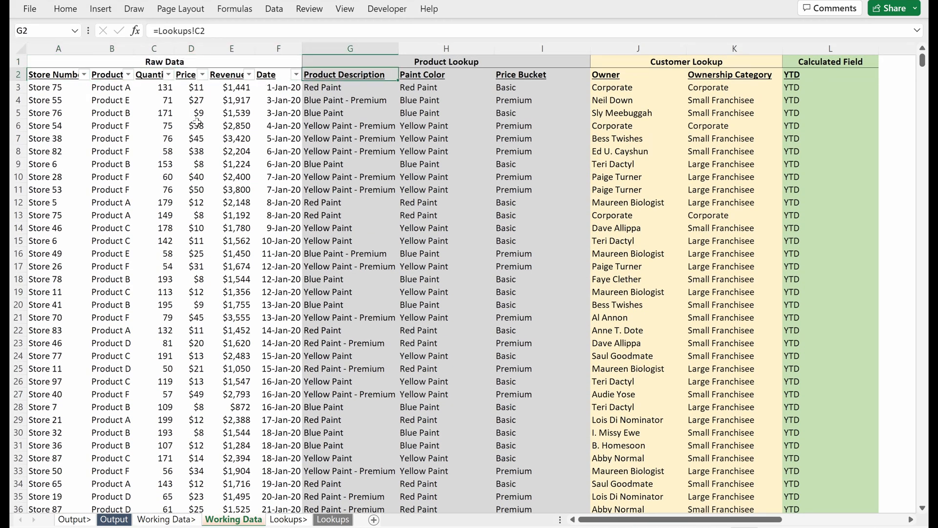
left_click(830, 75)
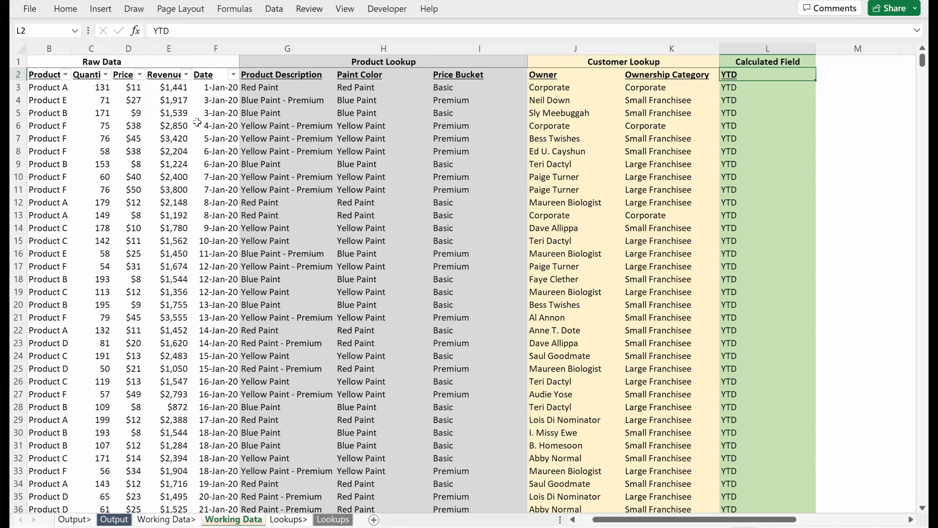
left_click(575, 87)
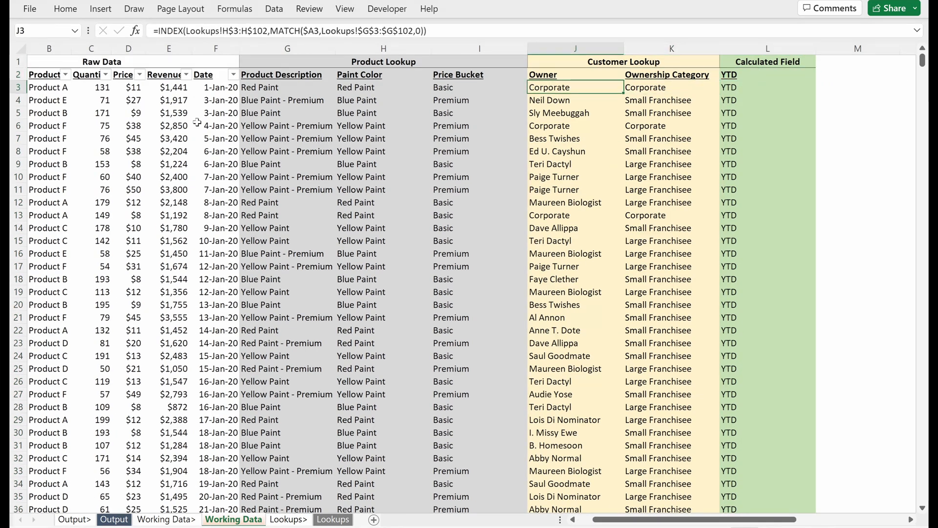
left_click(288, 88)
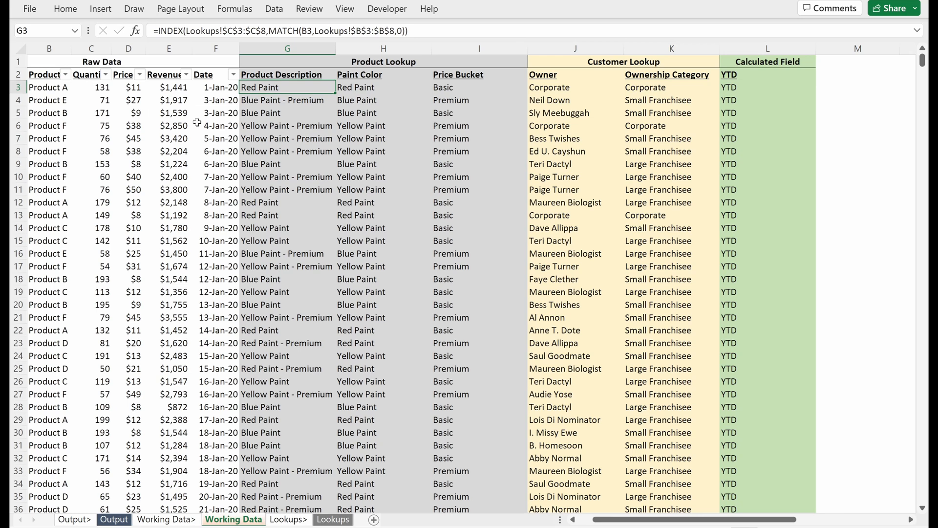
key("ctrl+[")
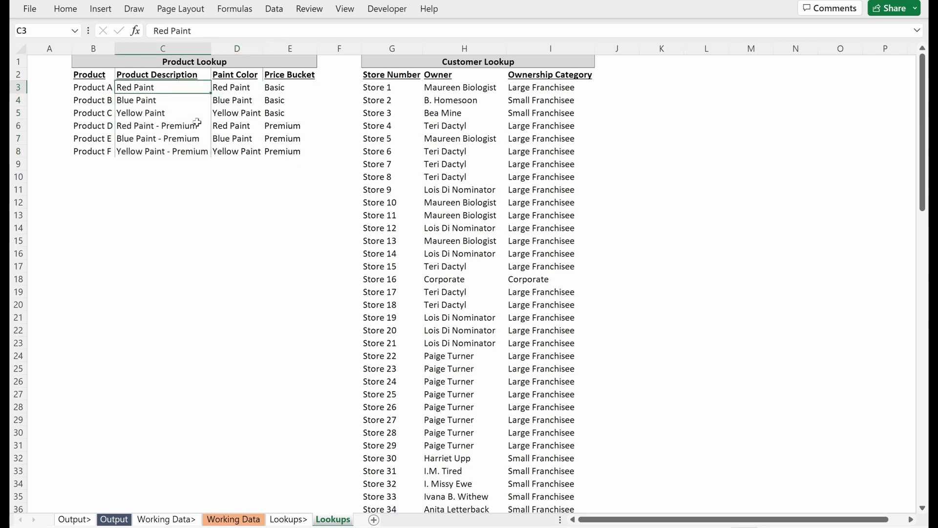
left_click(234, 519)
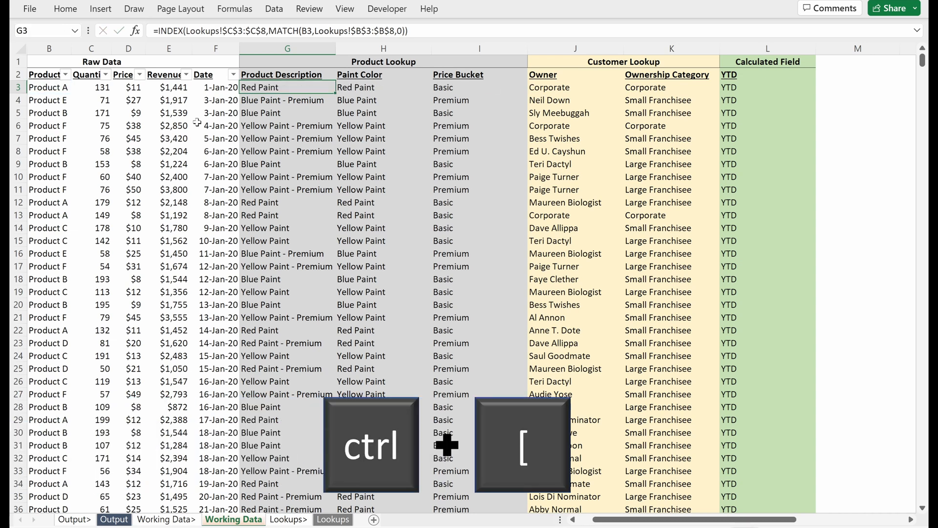
left_click(333, 519)
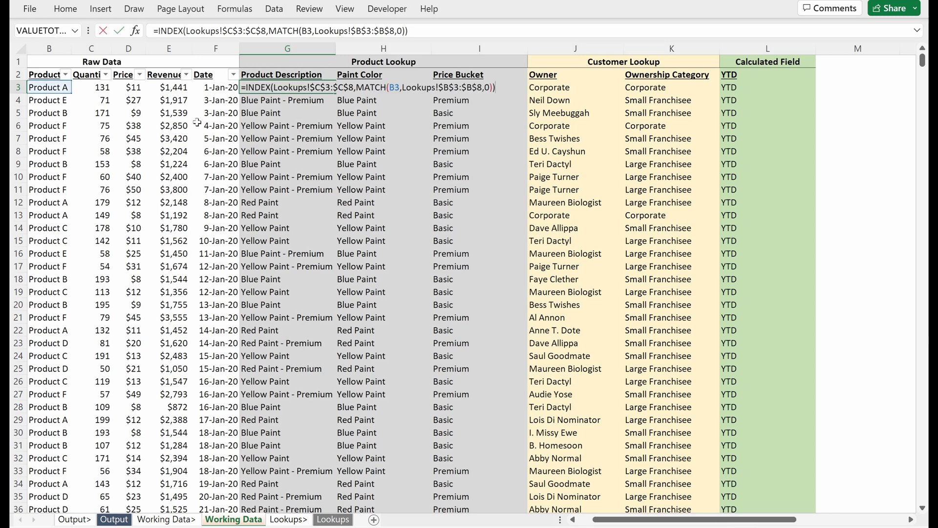
- Check Lookups C3:C8 product descriptions and trace the Owner formula in J3 to Lookups rows 3-102
left_click(333, 519)
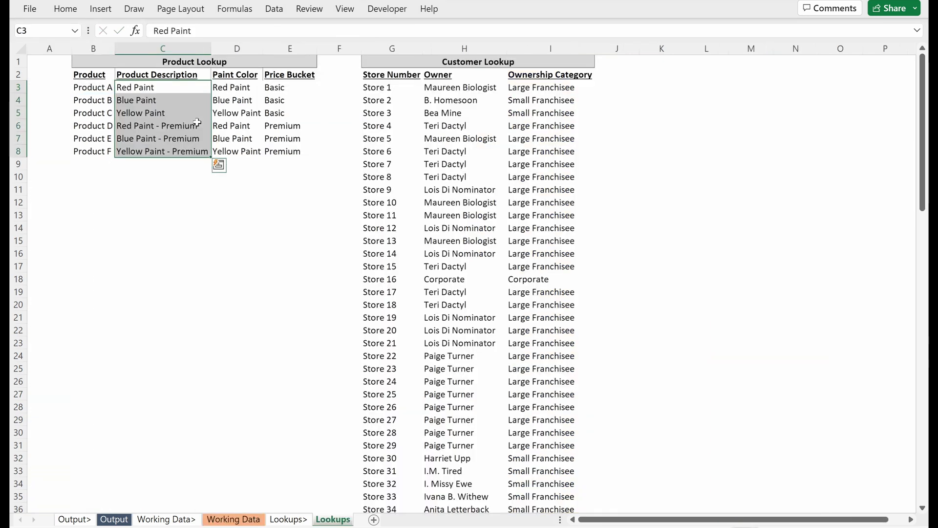
left_click_drag(162, 87, 162, 151)
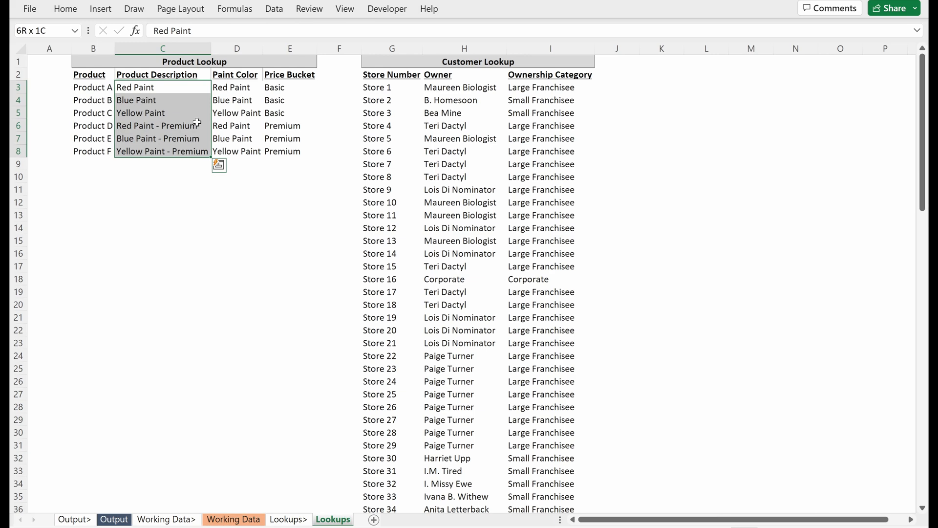
left_click(233, 519)
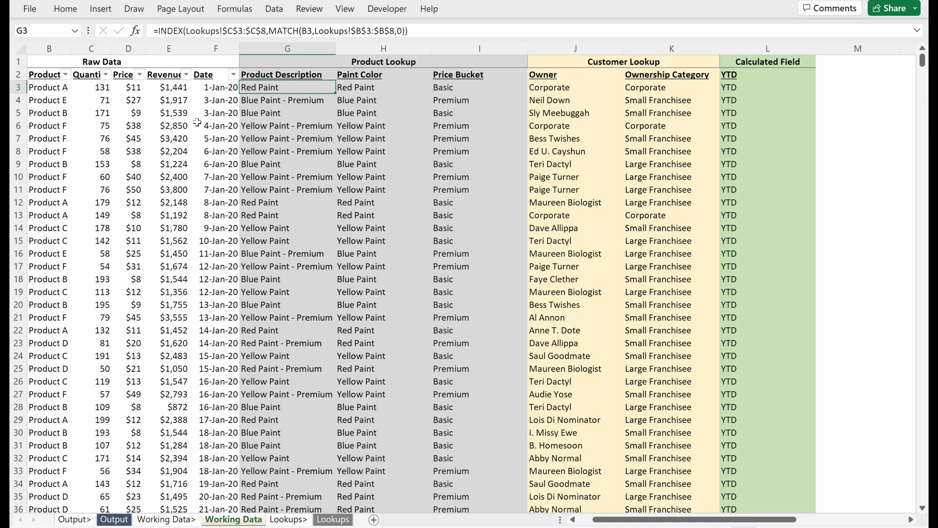
left_click(575, 87)
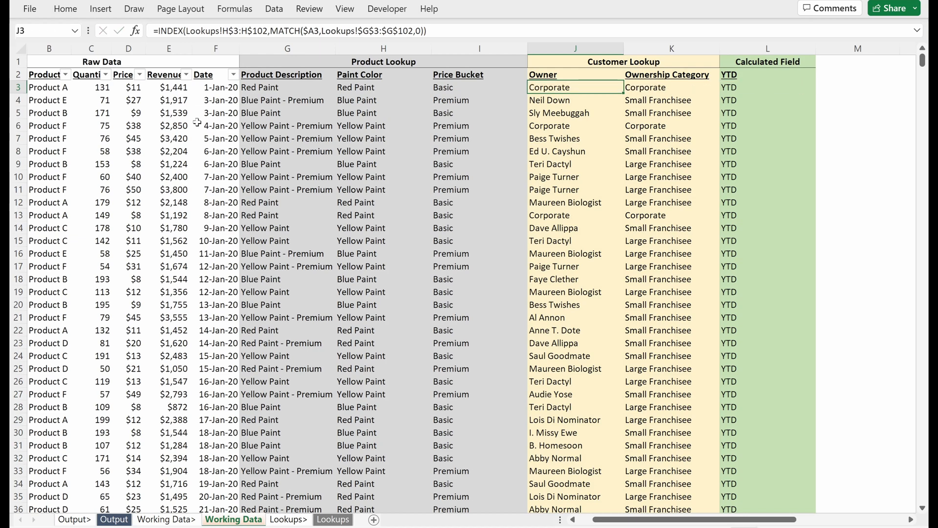
left_click(333, 518)
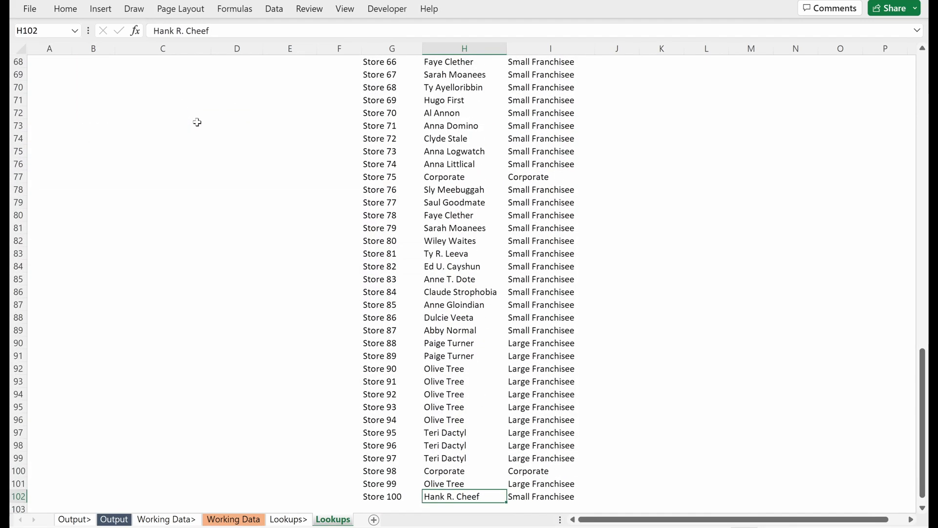
left_click(288, 519)
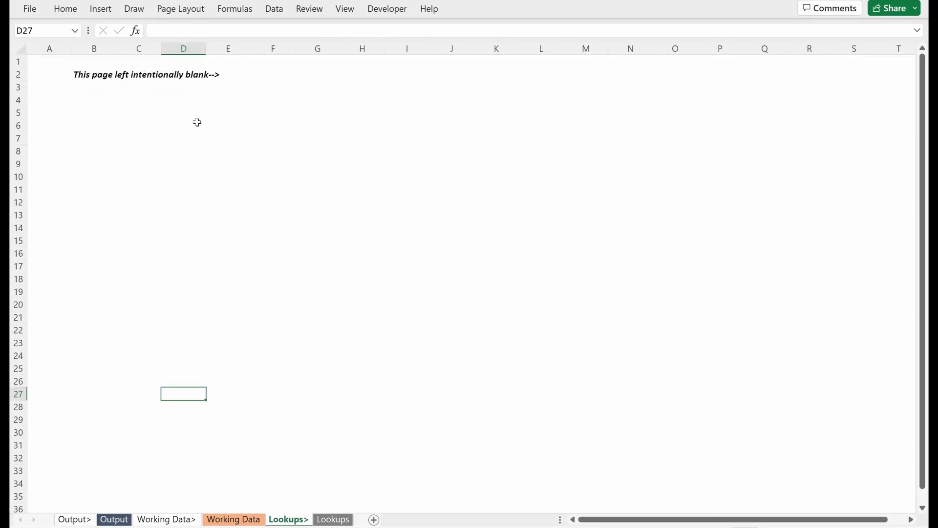
left_click(333, 519)
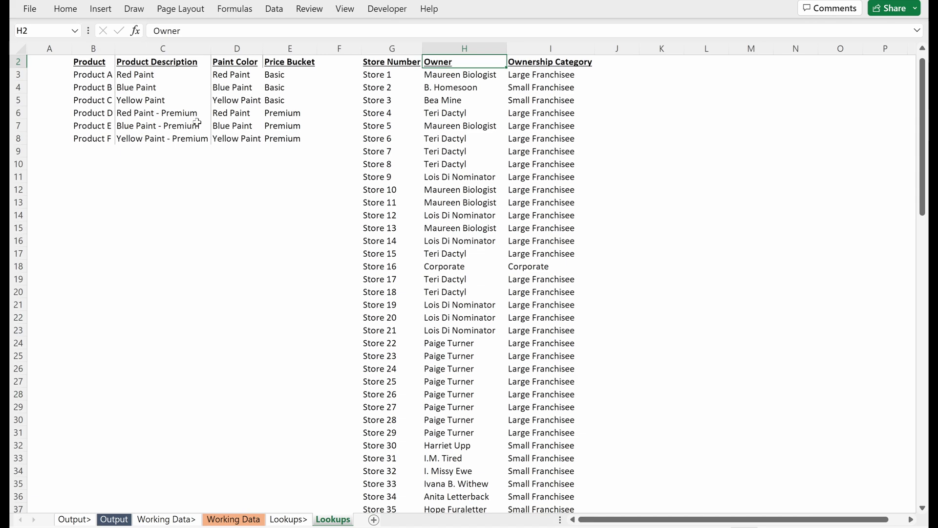
- Delete the hard-coded 9 from L3's formula =IF(MONTH(F3)<9,"YTD","")
left_click(234, 519)
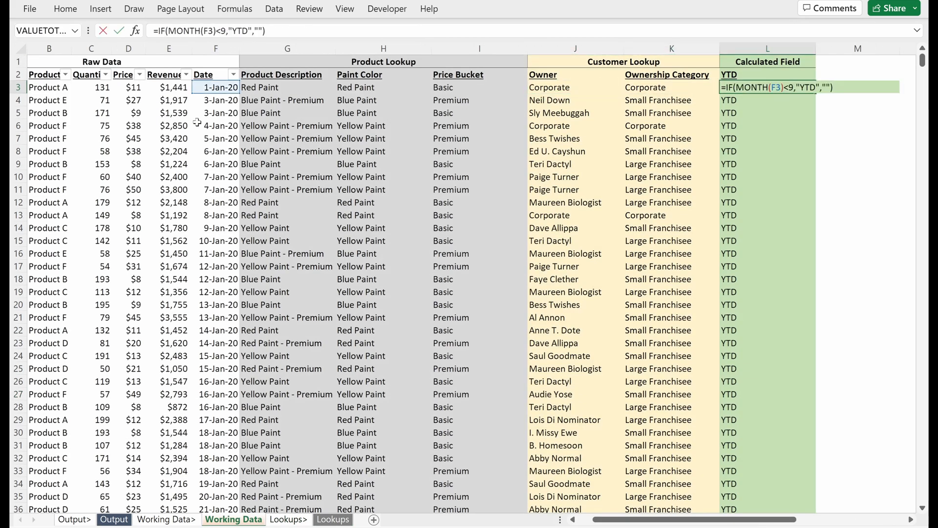
left_click(767, 138)
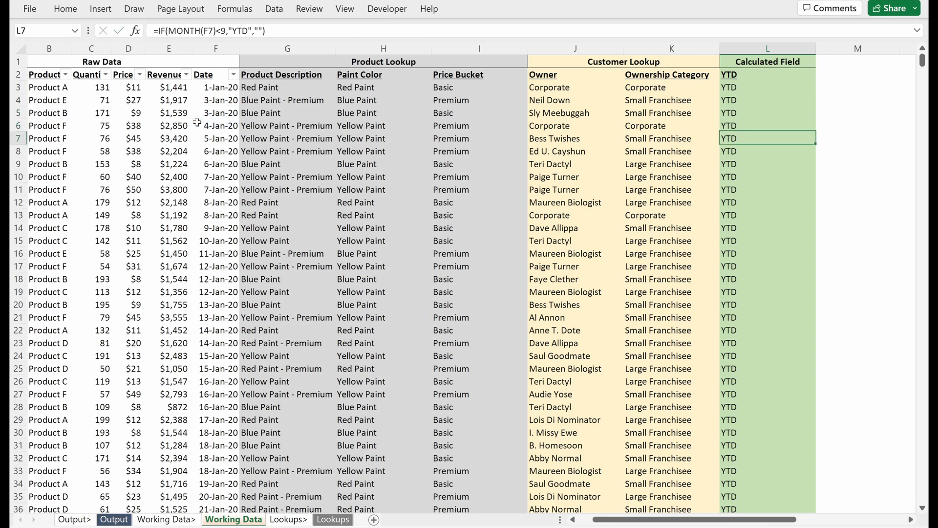
left_click(767, 125)
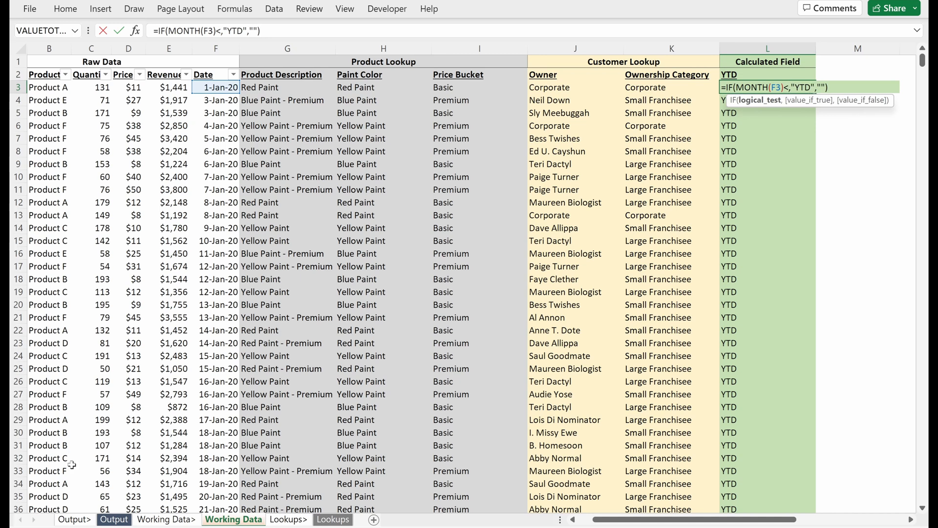
- On Lookups, add an italic 'YTD Month' label in K3 and a shaded value 9 in L3
left_click(333, 519)
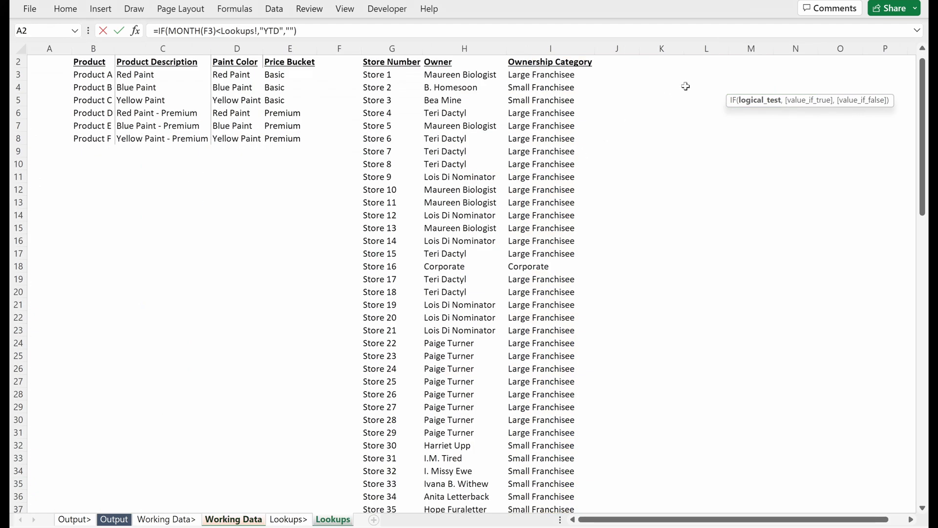
mouse_move(692, 72)
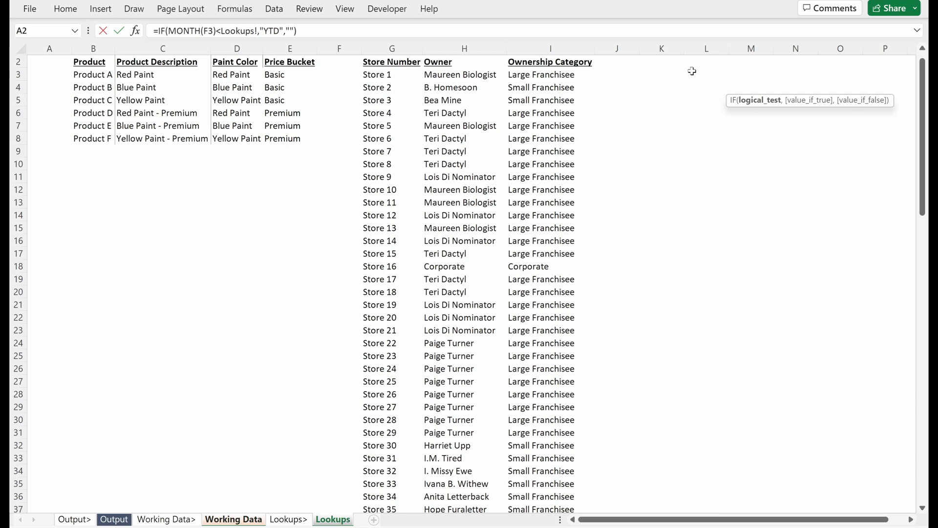
left_click(706, 74)
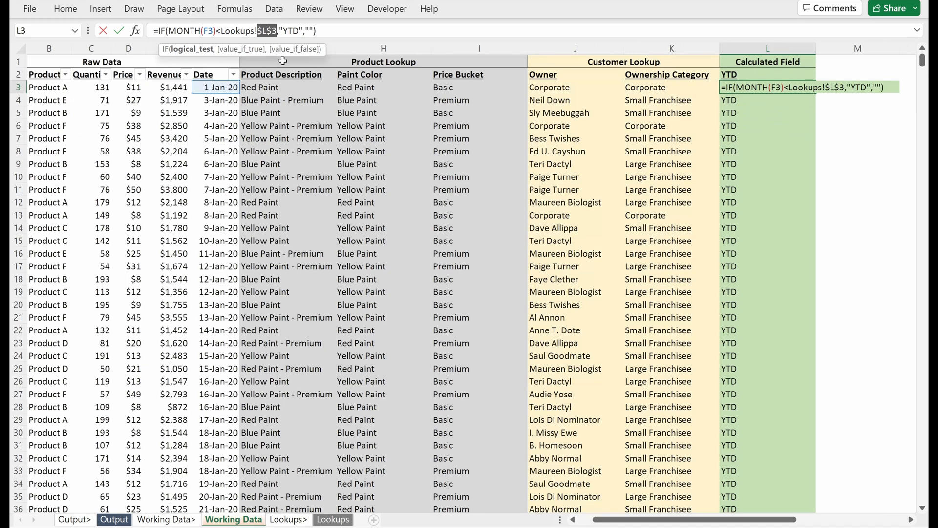
left_click(333, 518)
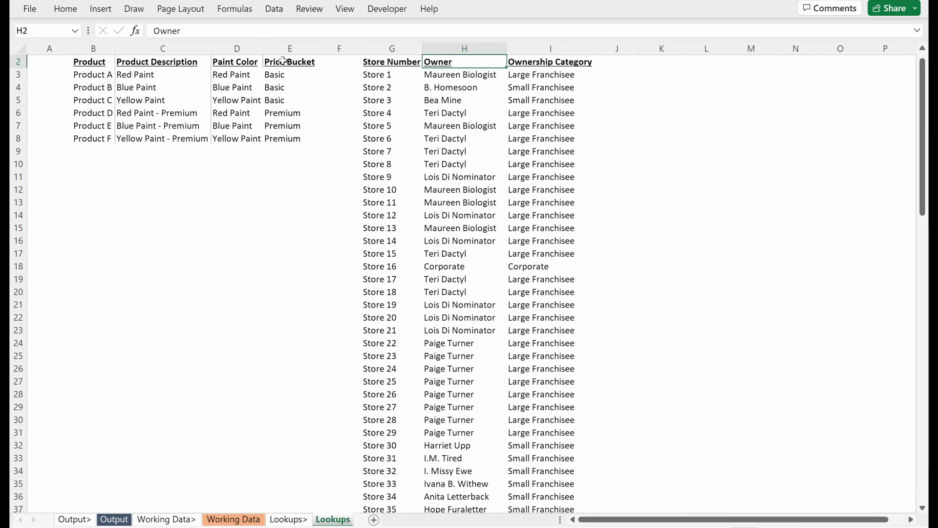
left_click(706, 74)
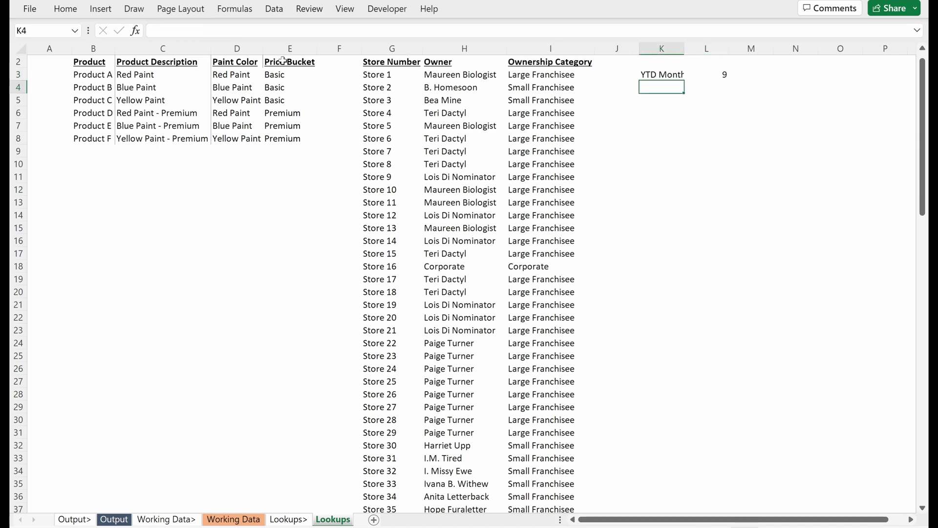
left_click(706, 74)
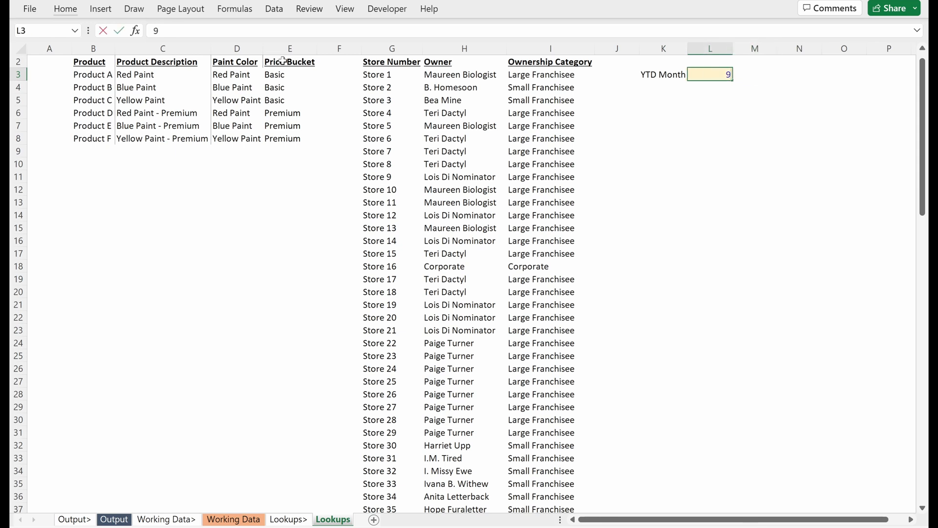
left_click(663, 74)
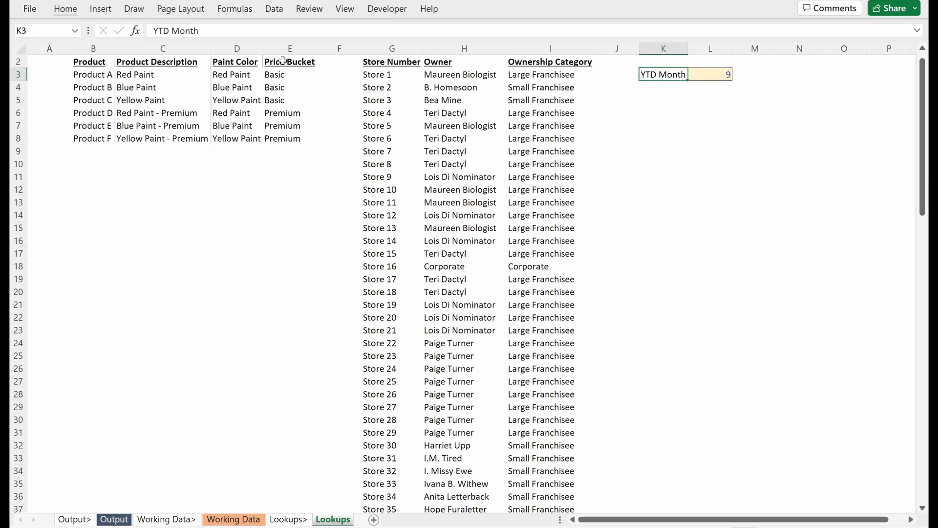
left_click(710, 74)
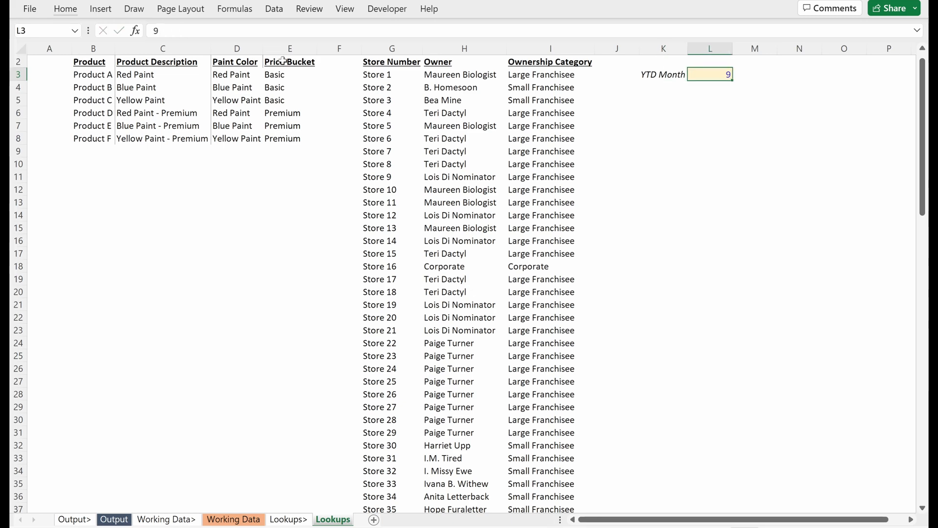
- Inspect Working Data's YTD flag formulas, which now compare months against Lookups!$L$3
left_click(234, 518)
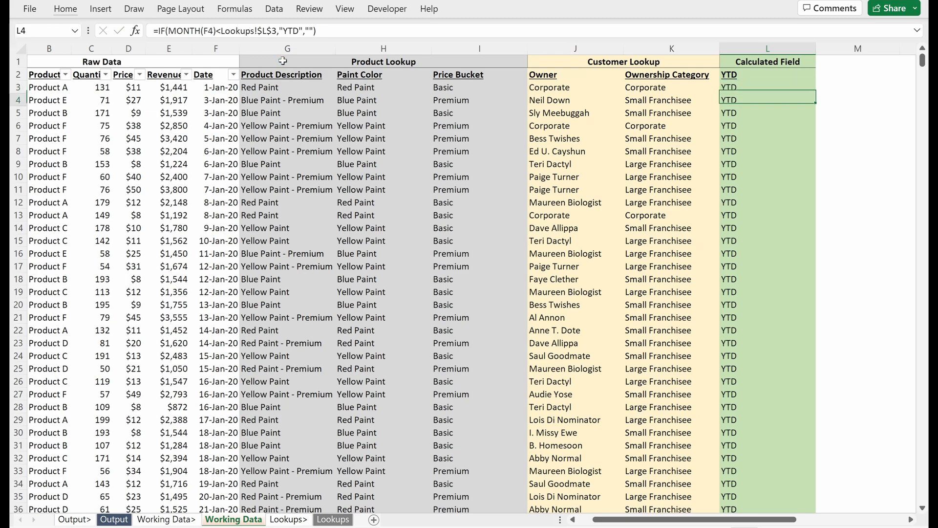
scroll("down", 3)
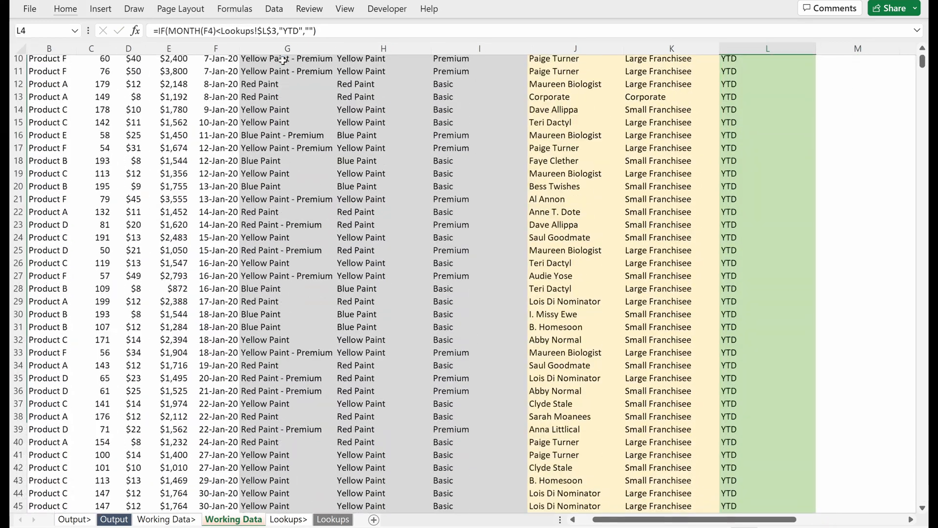
left_click(333, 519)
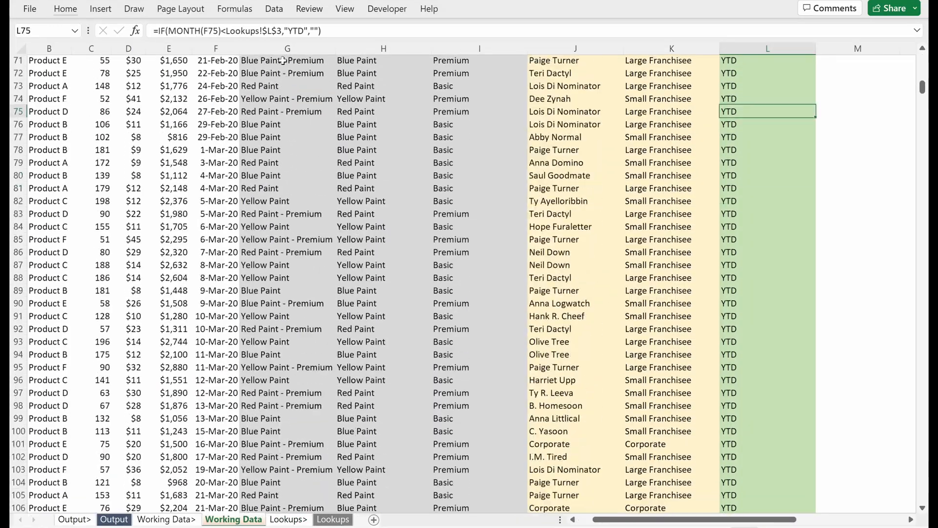
scroll("down", 3)
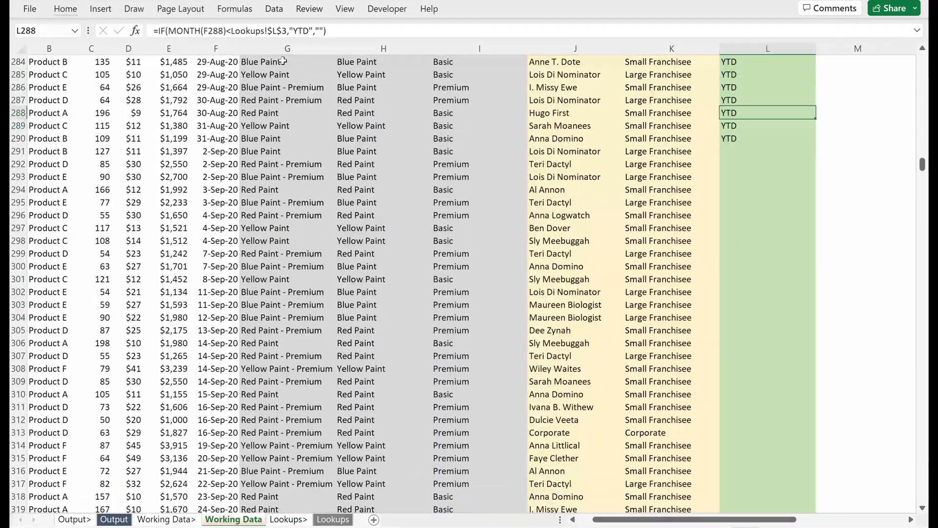
left_click(768, 151)
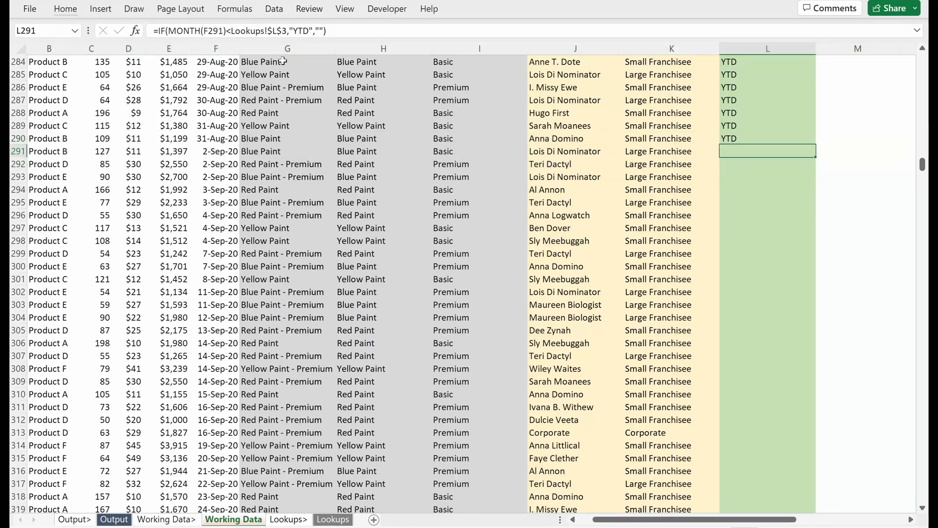
key("ctrl+Home")
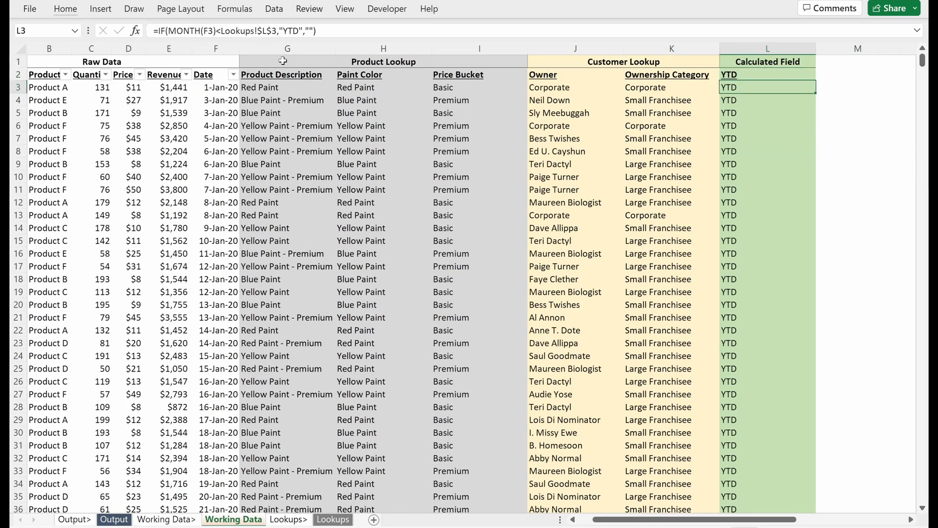
double_click(767, 87)
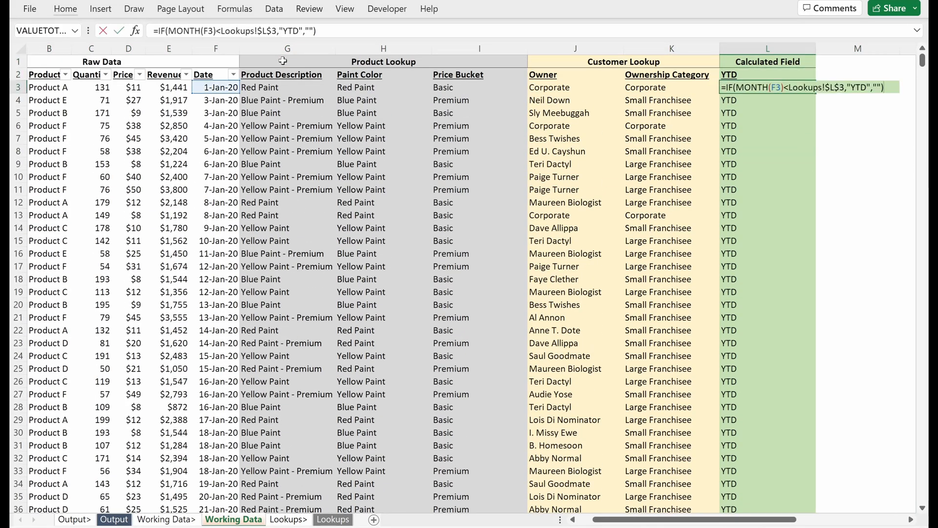
key("Return")
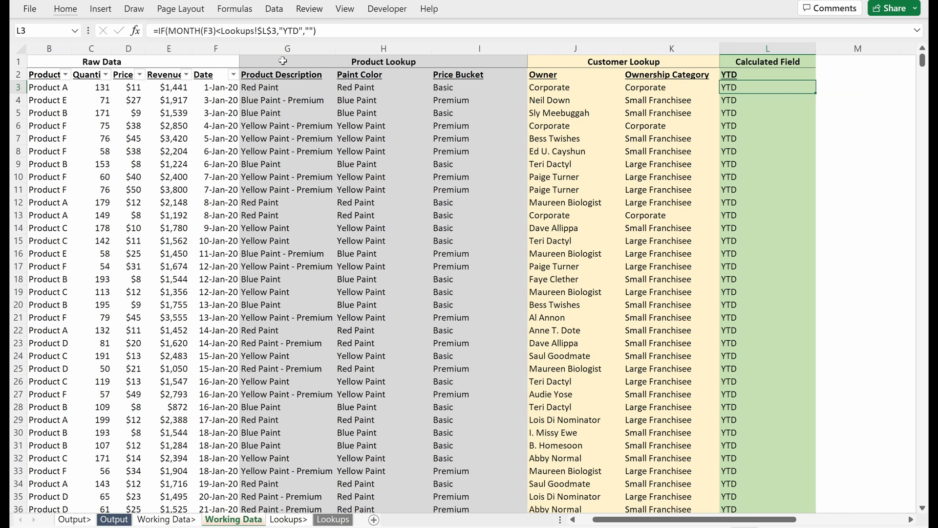
- Visit the Lookups sheets, then return to Working Data at cell A1
left_click(288, 519)
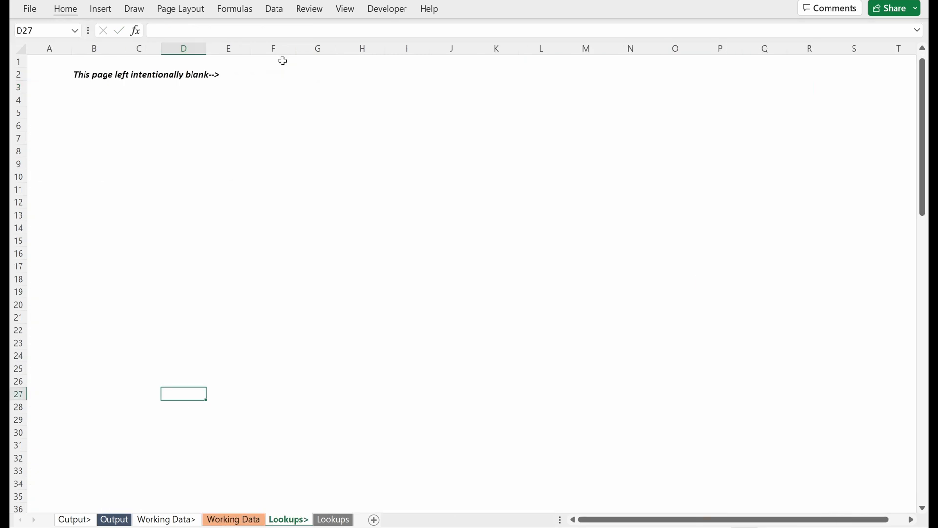
left_click(334, 519)
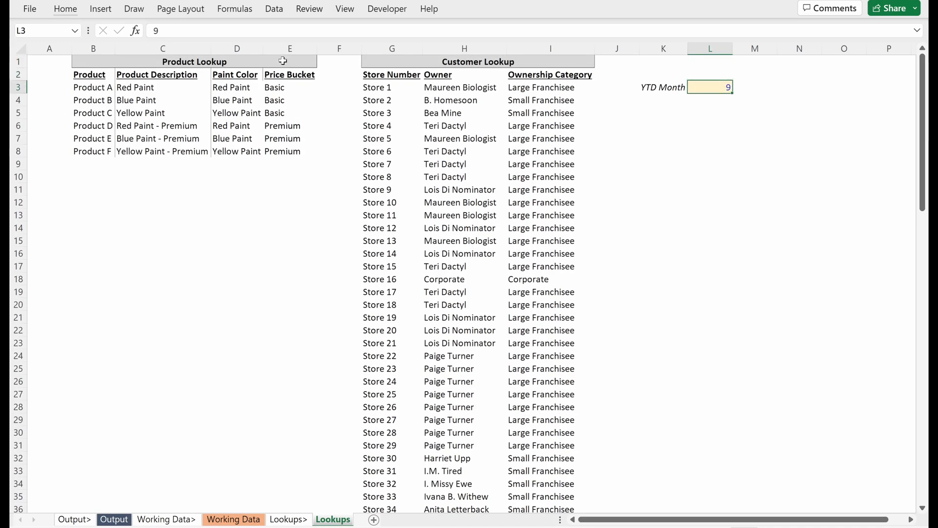
left_click(234, 519)
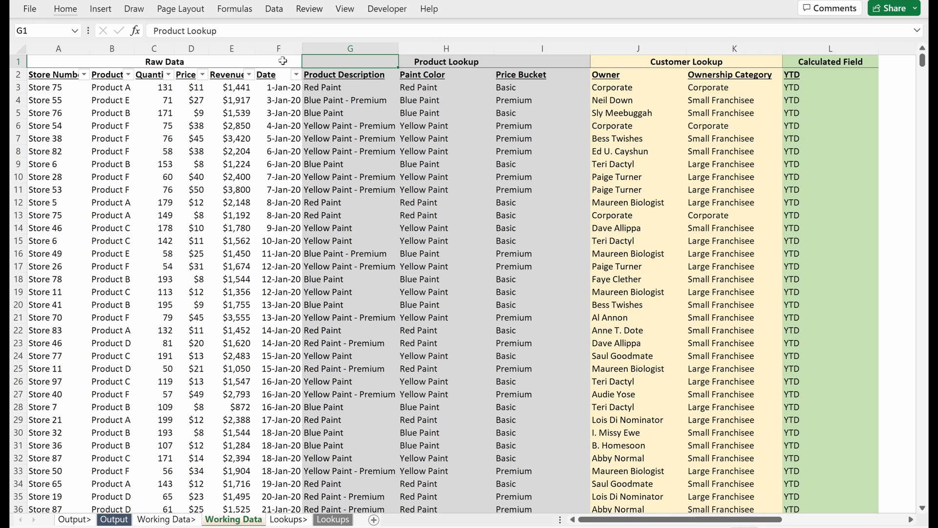
left_click(59, 61)
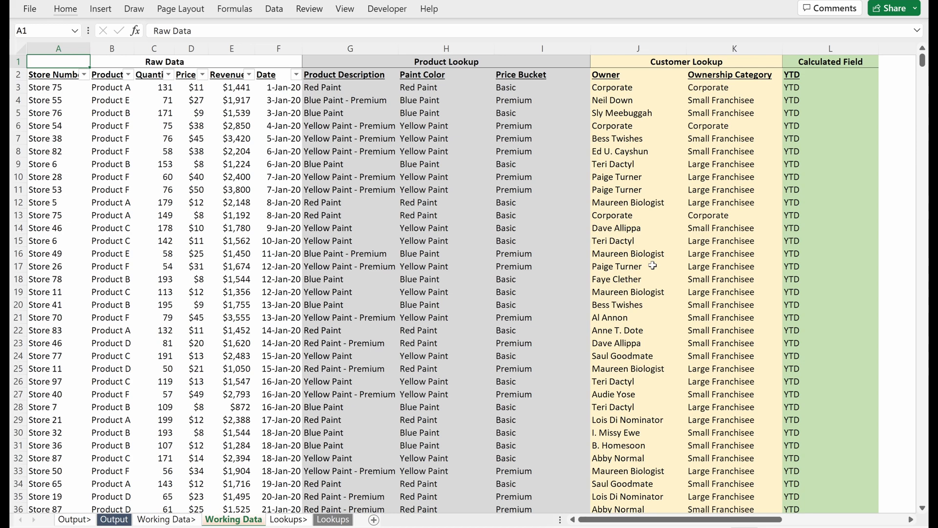
left_click(333, 518)
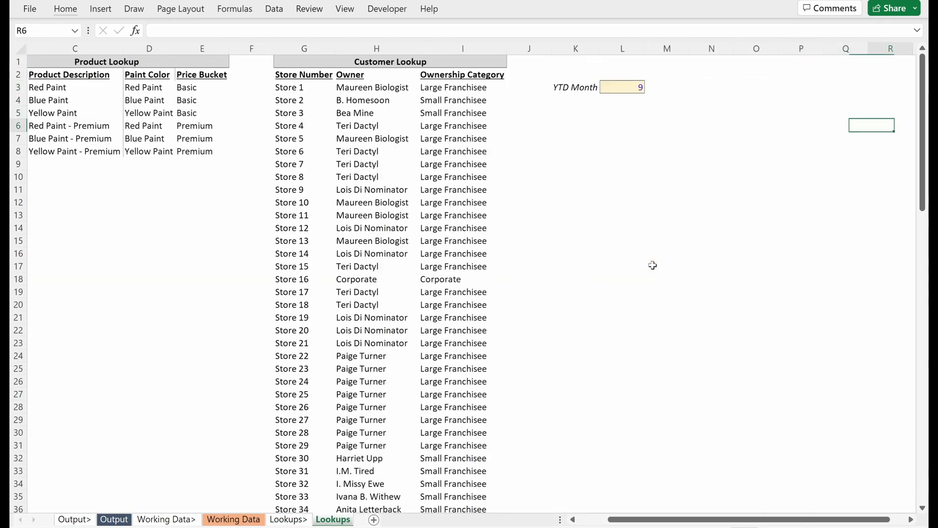
left_click(234, 519)
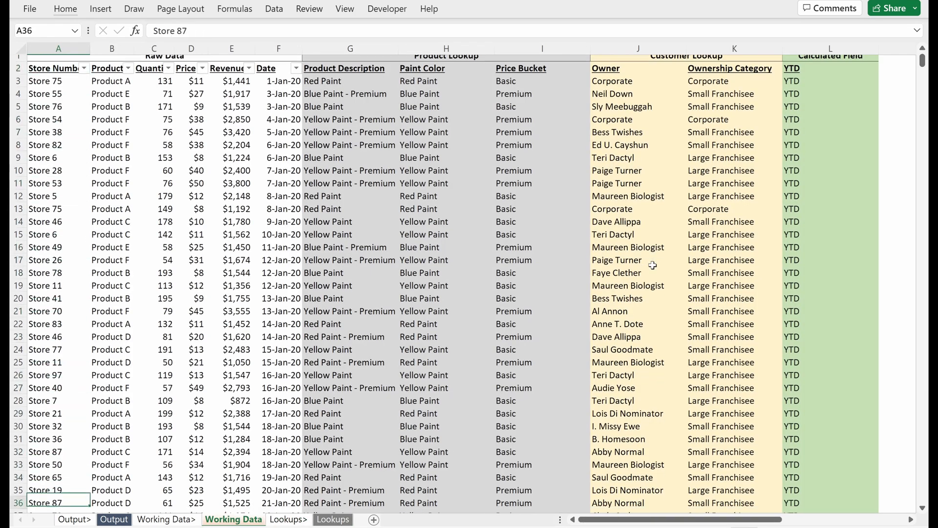
scroll("down", 3)
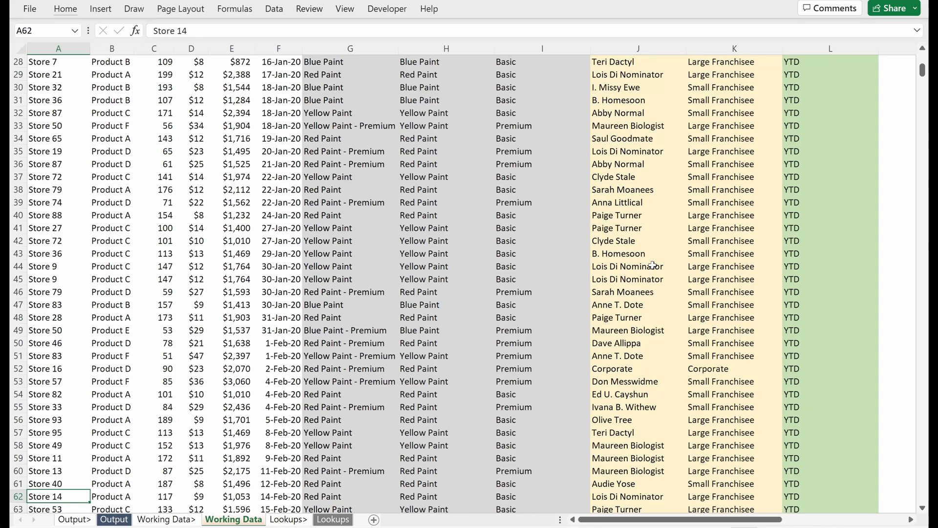
left_click(113, 519)
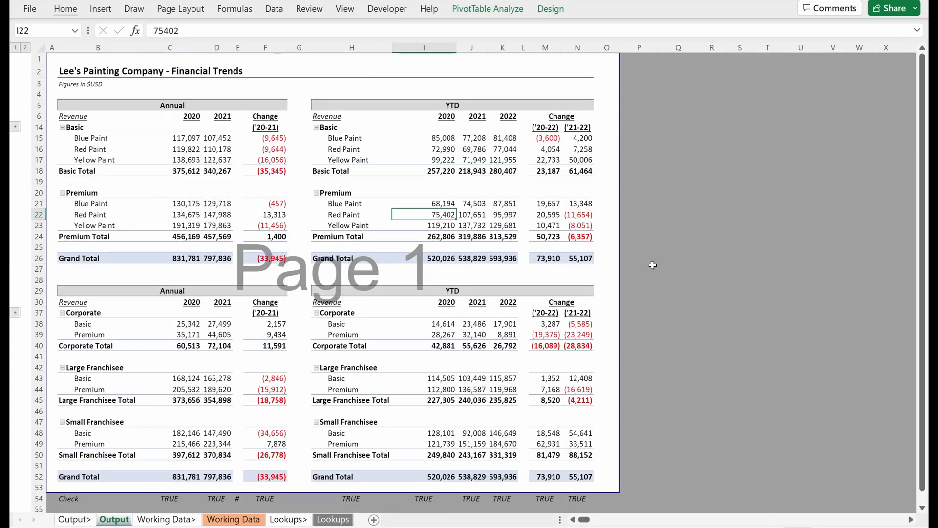
left_click(233, 519)
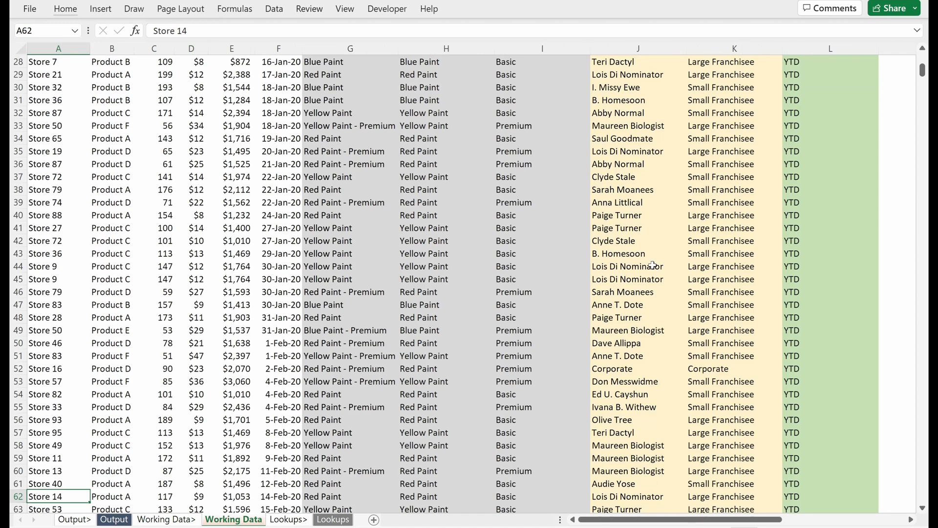
left_click(333, 518)
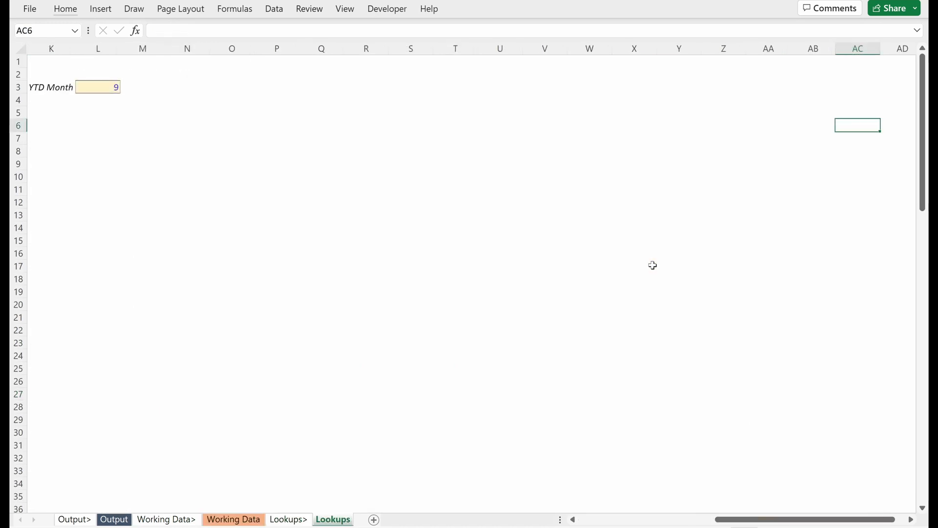
left_click(233, 519)
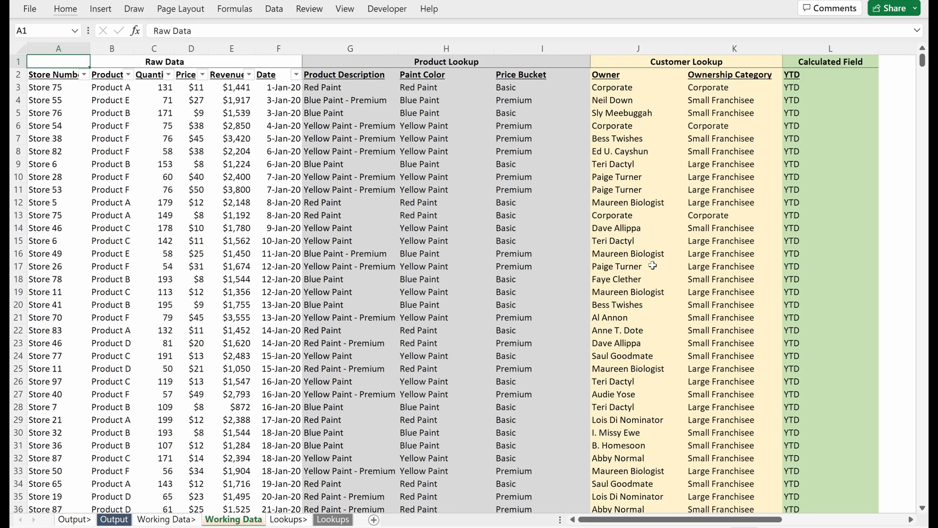
left_click(111, 151)
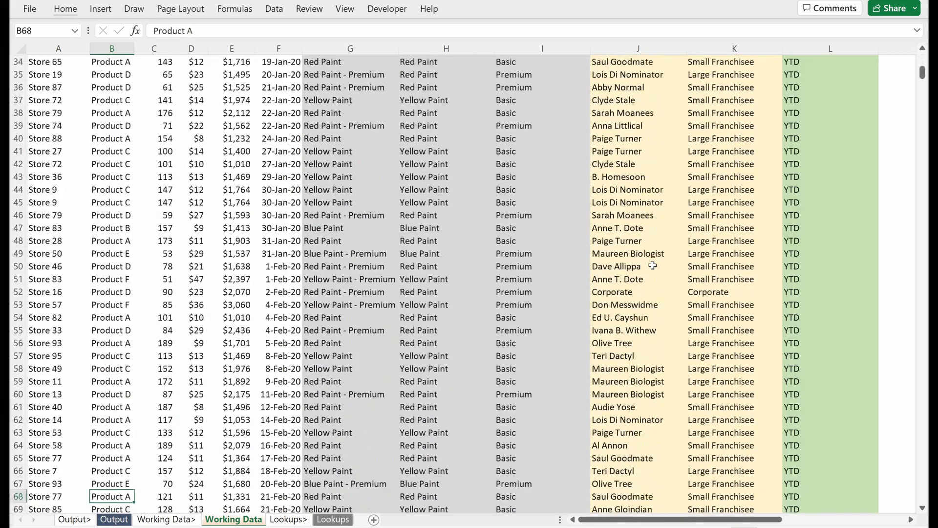
left_click(278, 496)
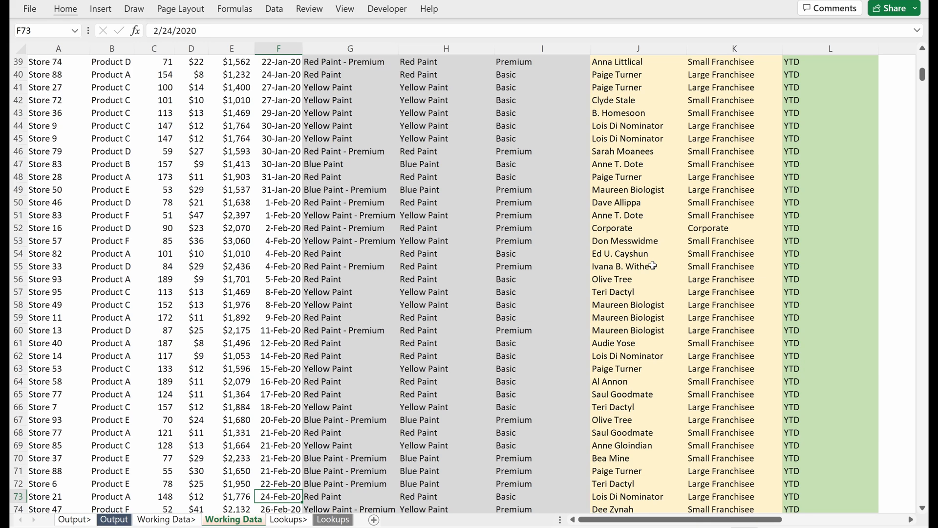
- Jump to A1 on Working Data, Lookups, Lookups> and Working Data> sheets, then show Output
key("ctrl+Home")
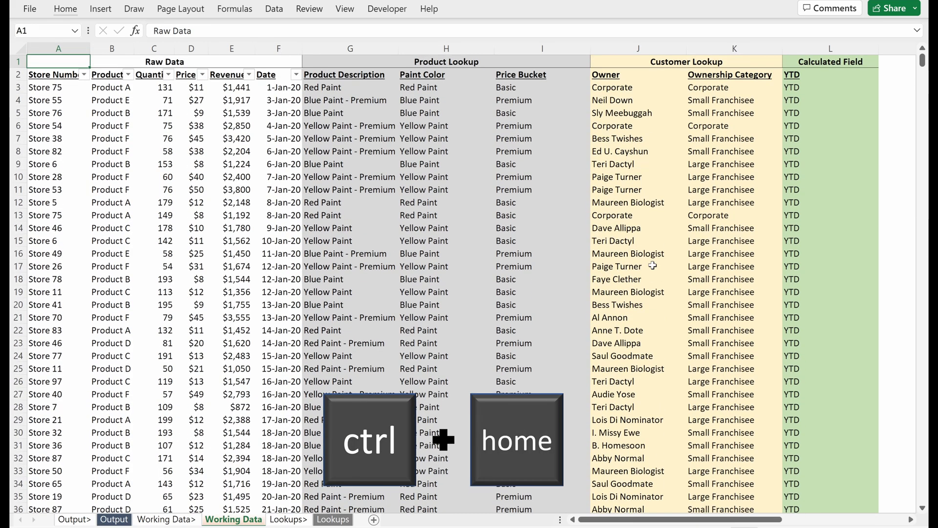
key("ctrl+Home")
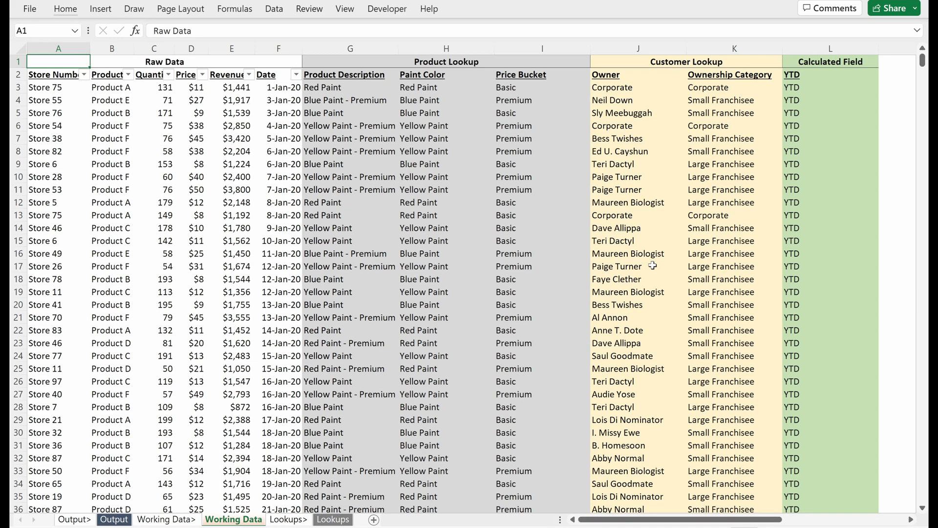
left_click(333, 519)
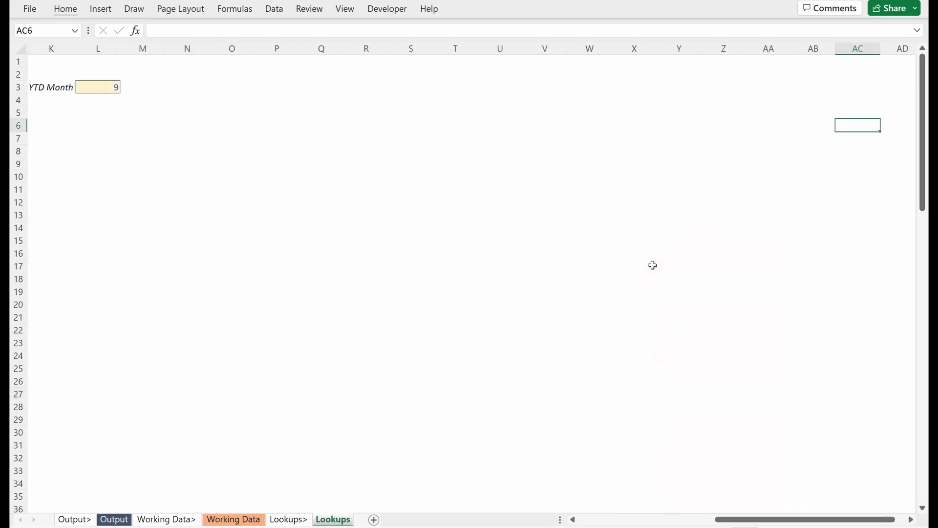
scroll("left", 3)
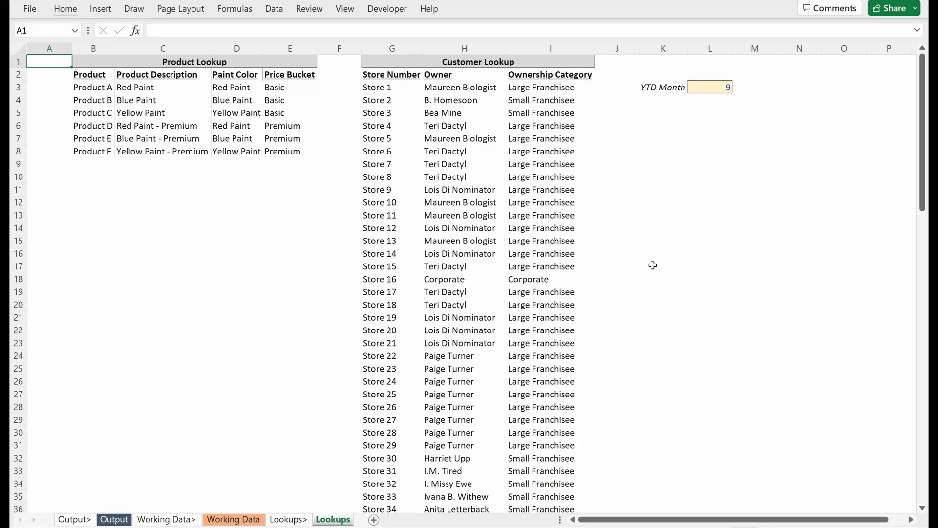
left_click(289, 519)
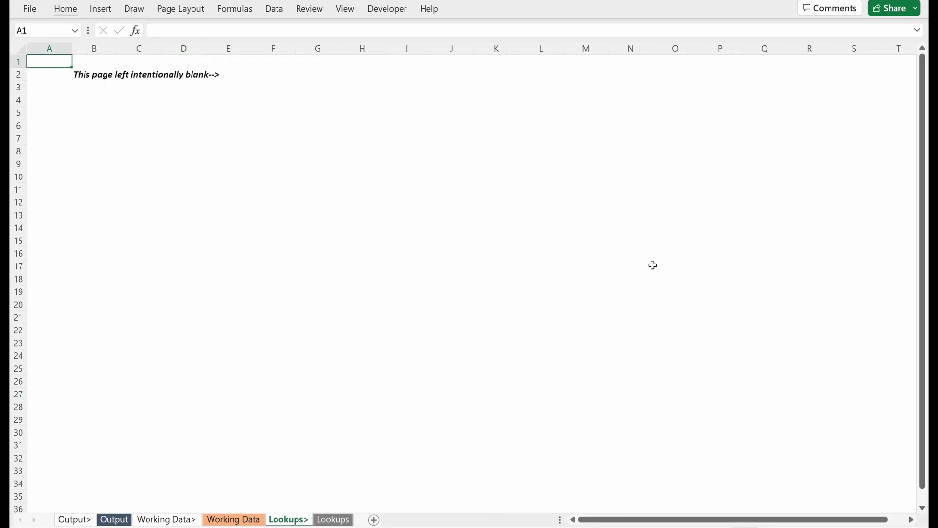
left_click(184, 393)
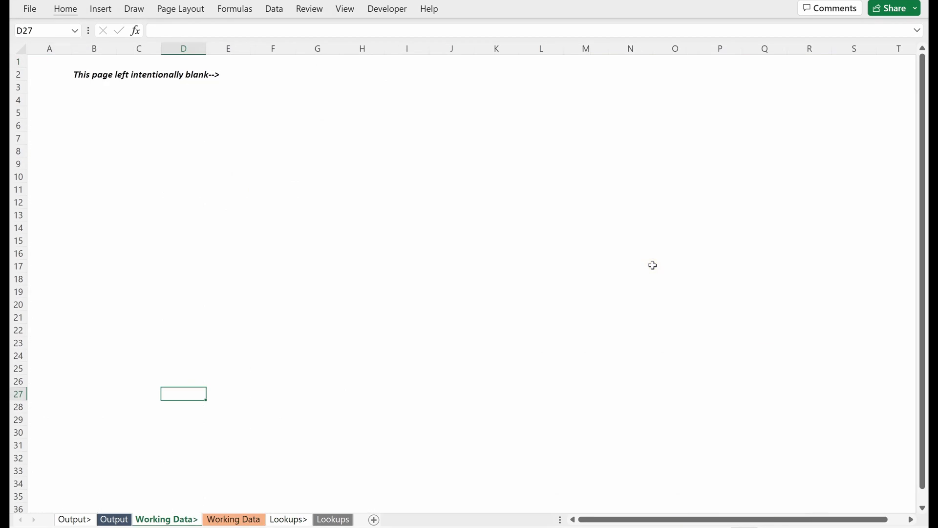
left_click(114, 519)
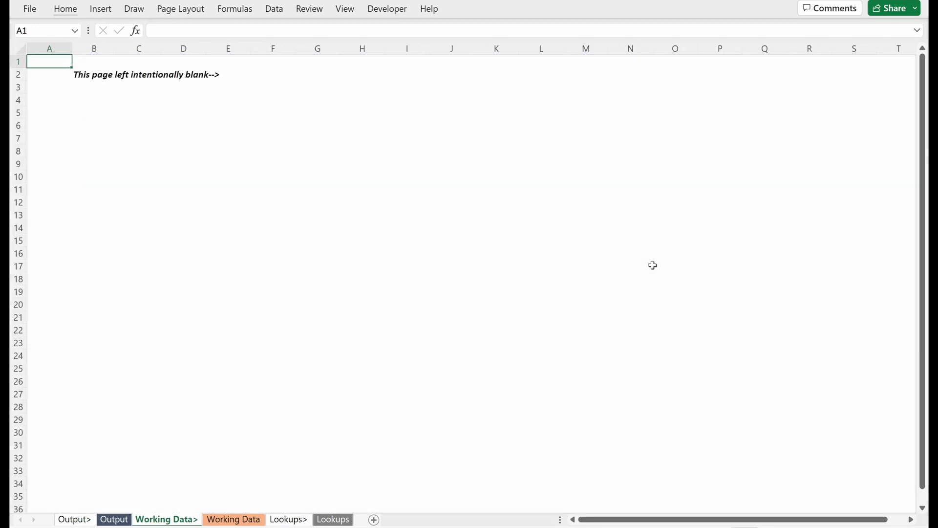
left_click(332, 518)
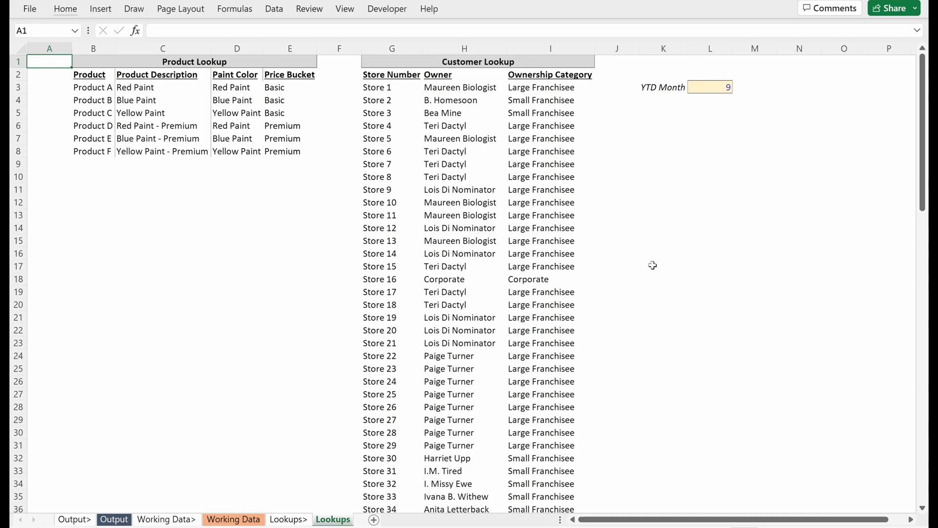
left_click(167, 519)
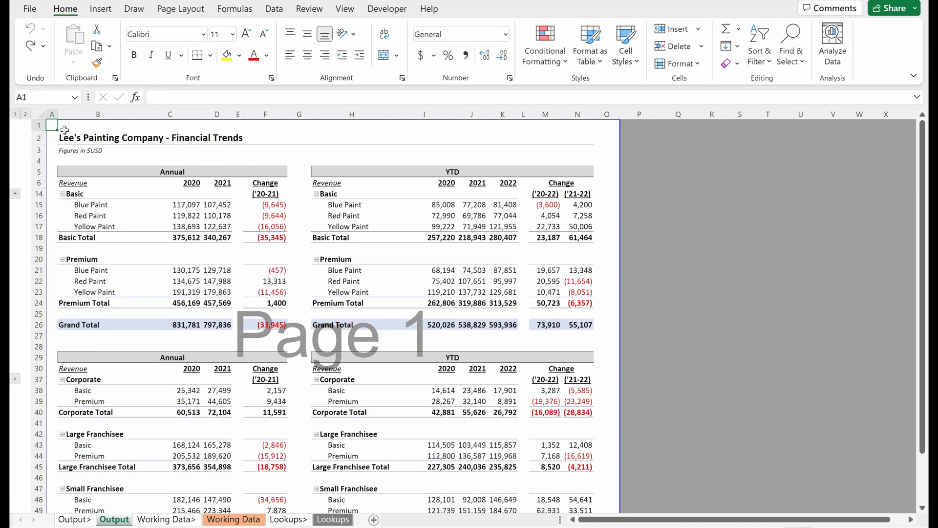
mouse_move(294, 184)
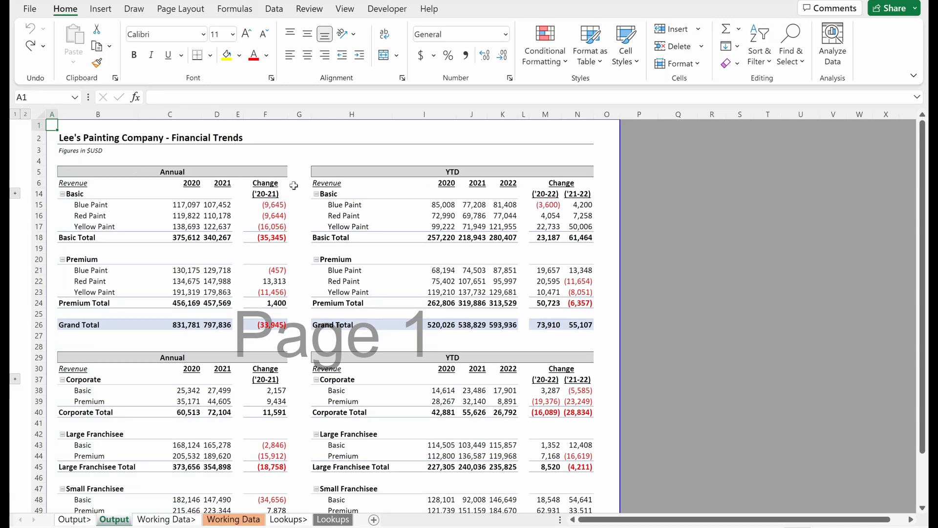
mouse_move(279, 184)
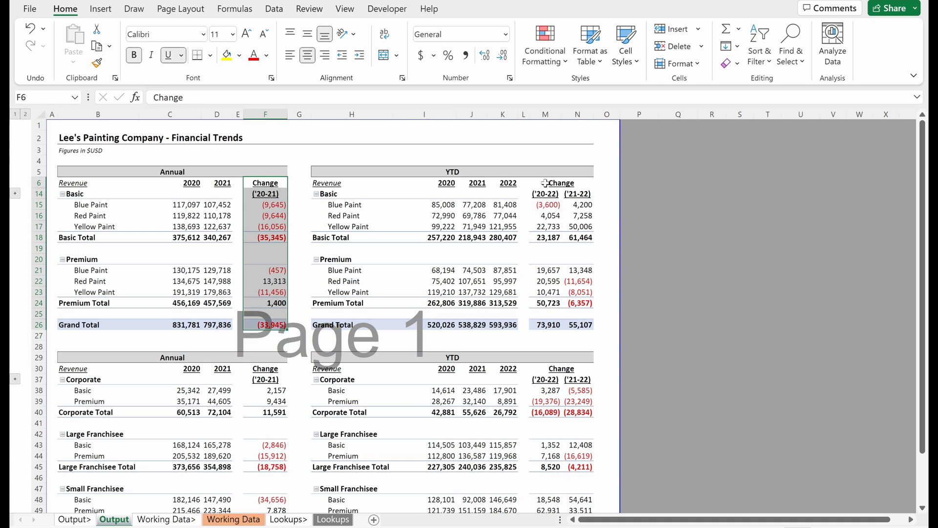
- Select the Output report's Change column F6:F26 and bring up Format Cells border settings
left_click(561, 182)
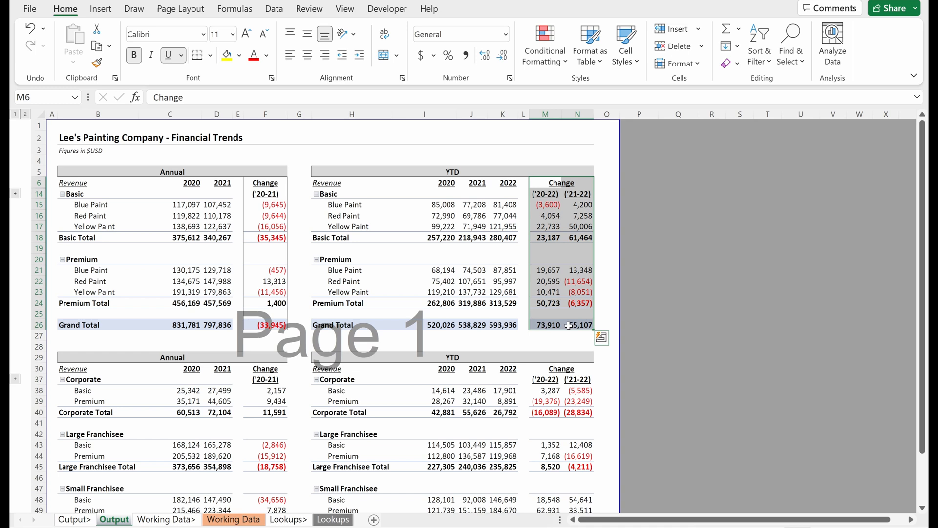
key("ctrl+shift+7")
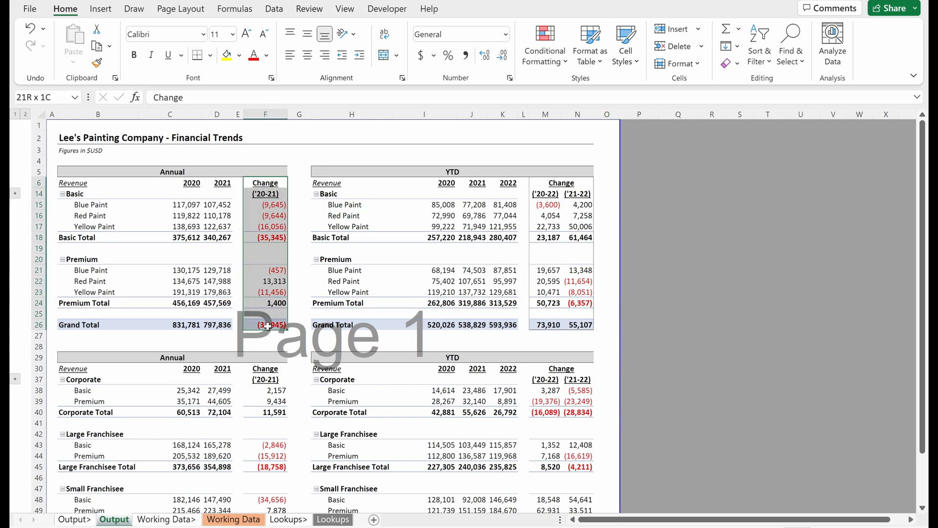
key("ctrl+1")
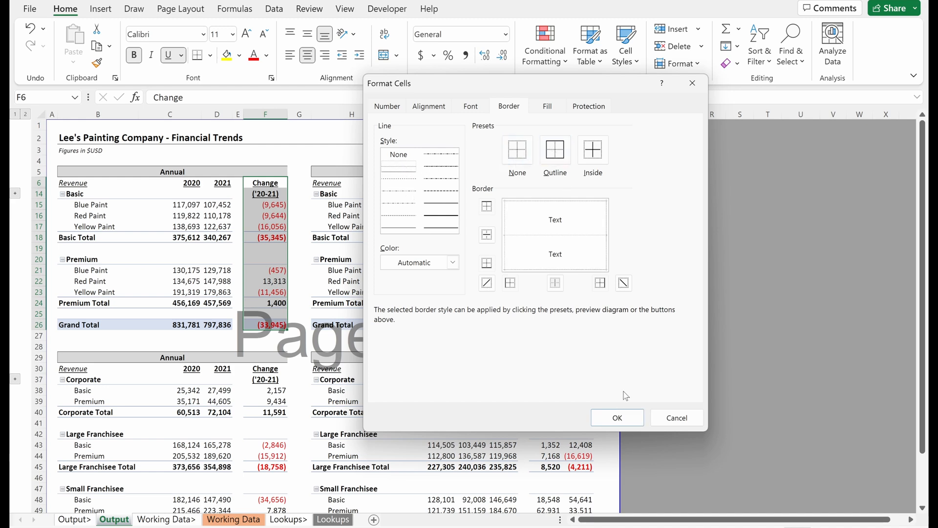
- Apply dashed borders to Annual and YTD Change columns in both top and lower tables
left_click(616, 417)
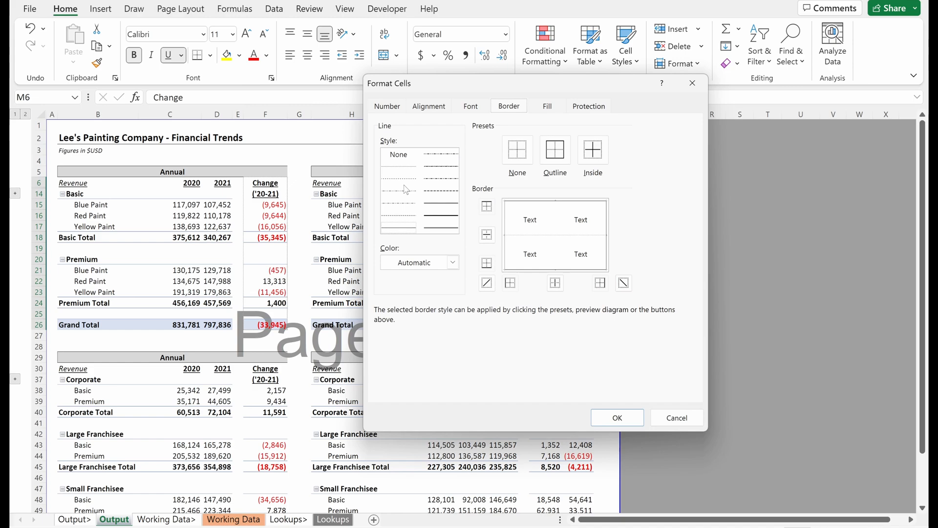
mouse_move(617, 418)
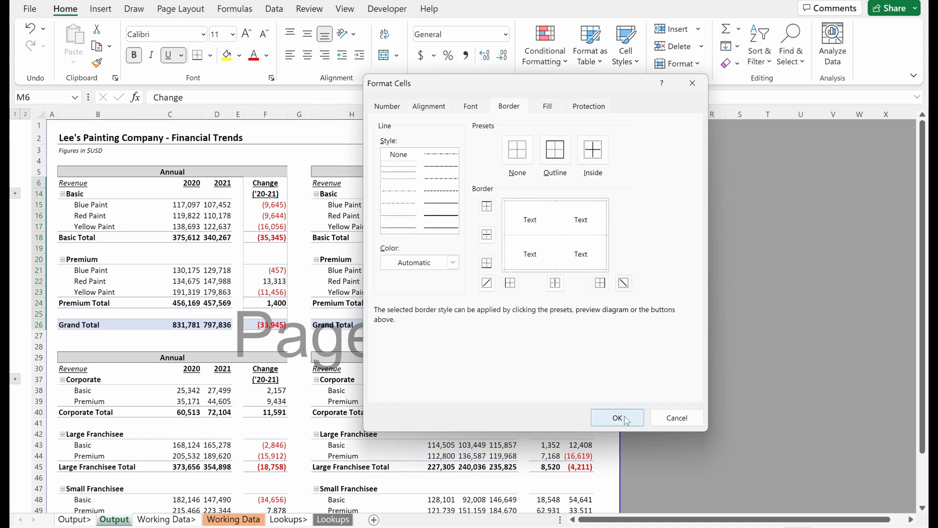
left_click(617, 418)
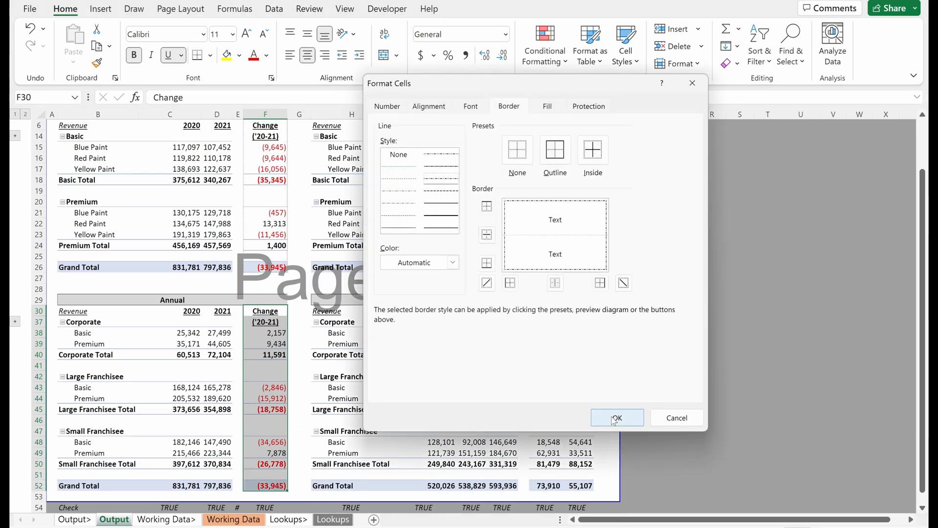
left_click(616, 417)
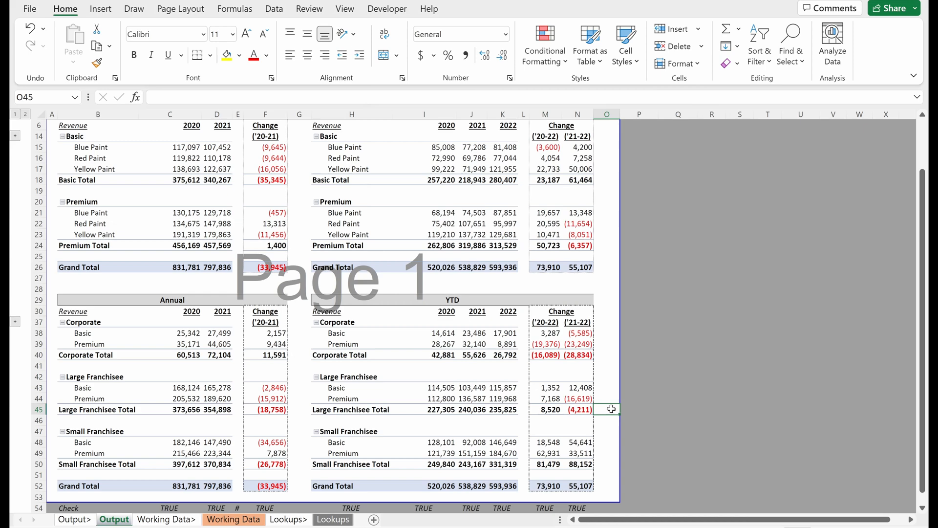
scroll("up", 3)
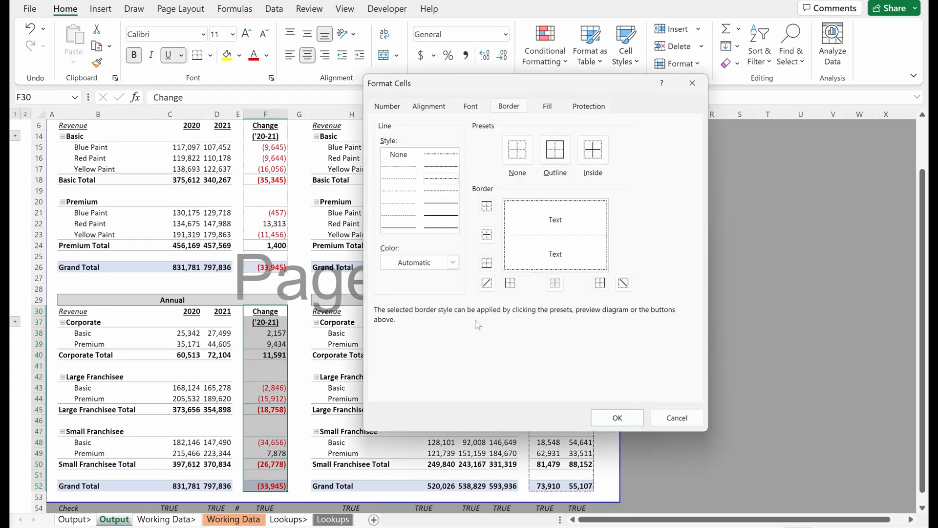
left_click(555, 150)
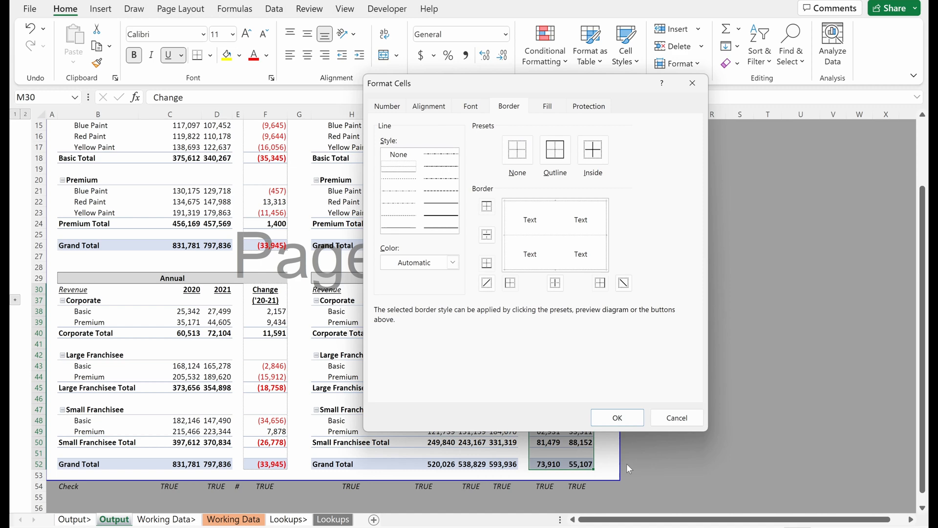
left_click(616, 417)
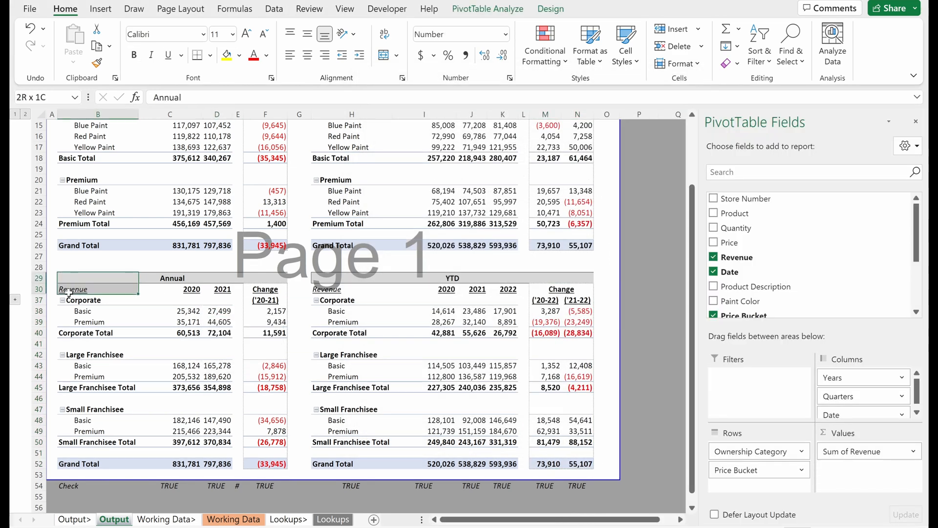
- Insert new rows above row 29 and enter the 'Customer' header in B29
key("ctrl+shift+=")
type("Cus")
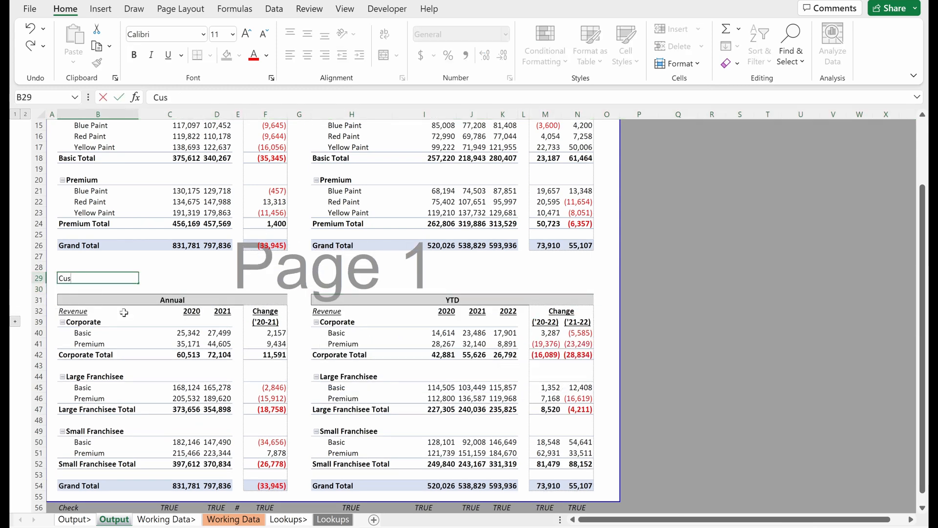
type("tomer")
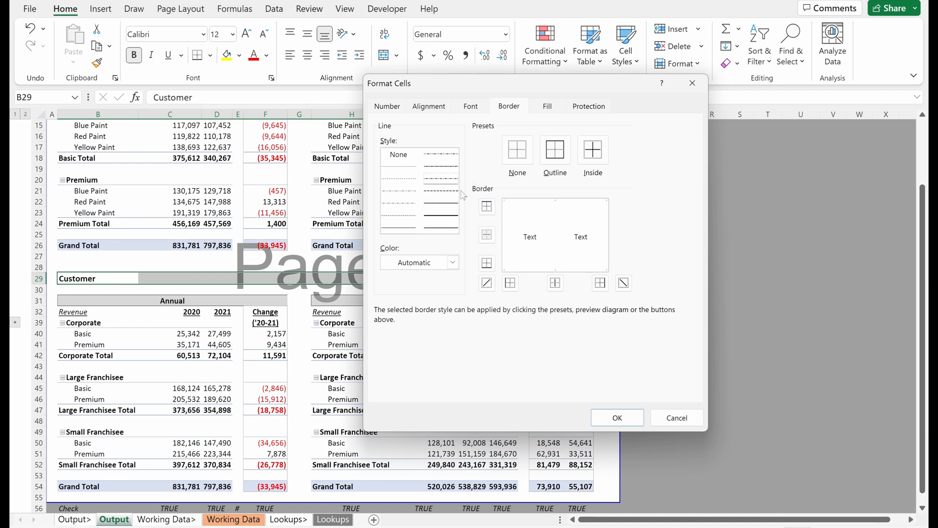
- Give the Customer header row a dashed bottom border, then deselect and scroll to the top
left_click(510, 282)
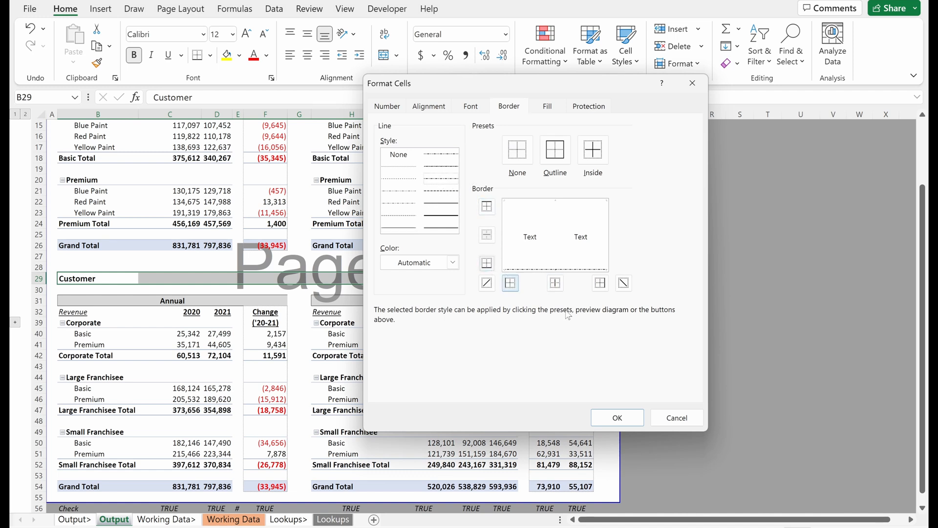
left_click(617, 416)
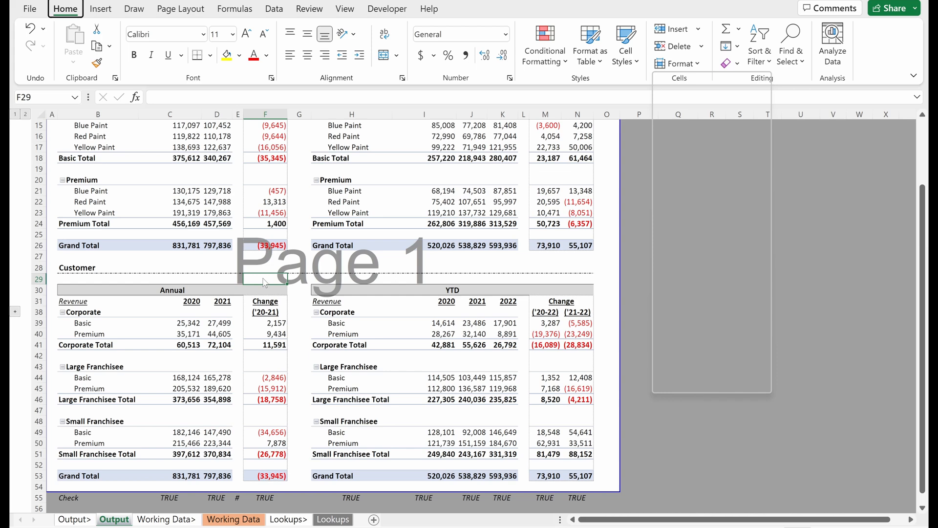
left_click(299, 313)
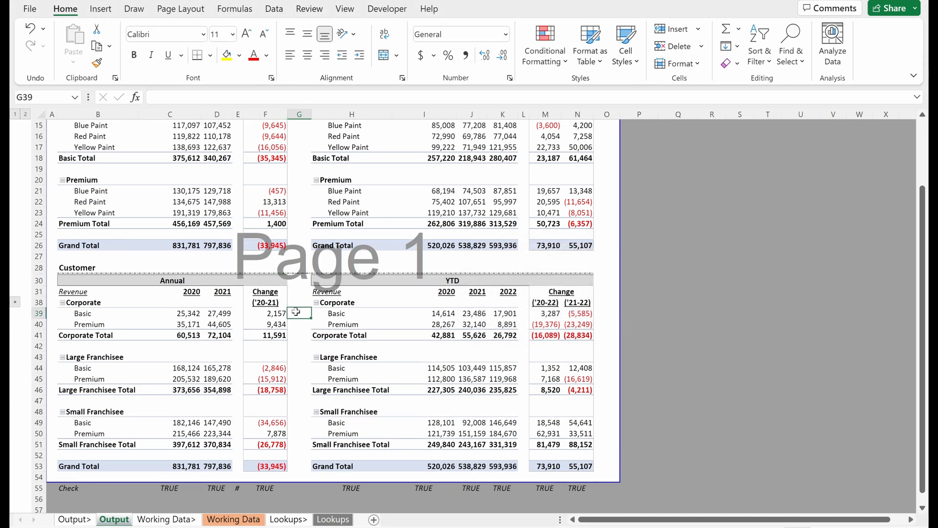
scroll("up", 3)
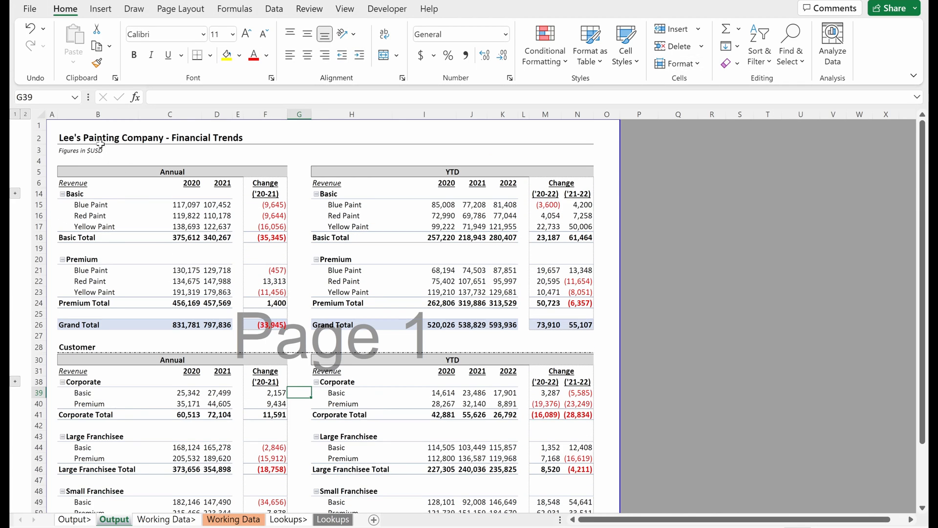